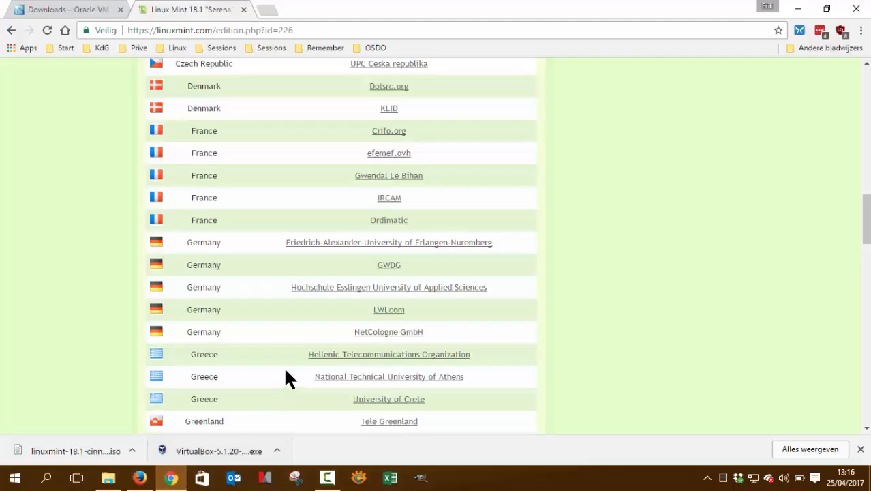
{"action": "mouse_move", "coordinate": [92, 55]}
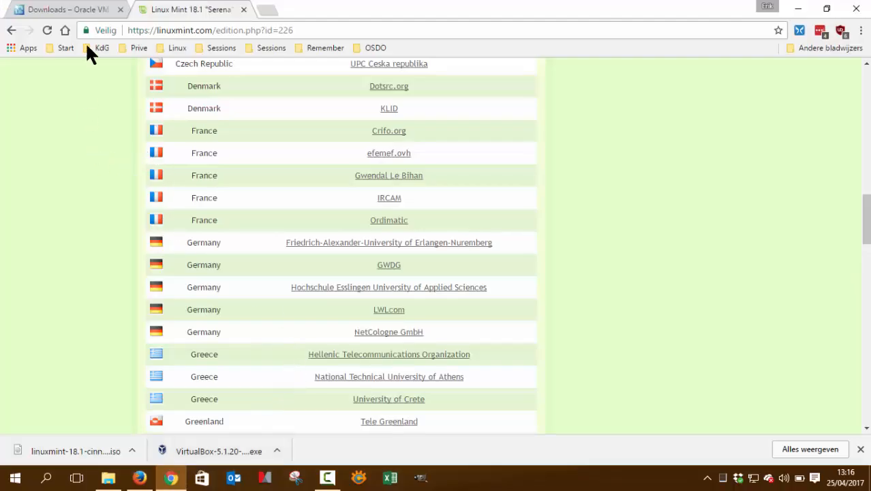
Step: Scroll through the Linux Mint 18.1 Cinnamon 64-bit download mirror list in Chrome
{"action": "left_click", "coordinate": [66, 9]}
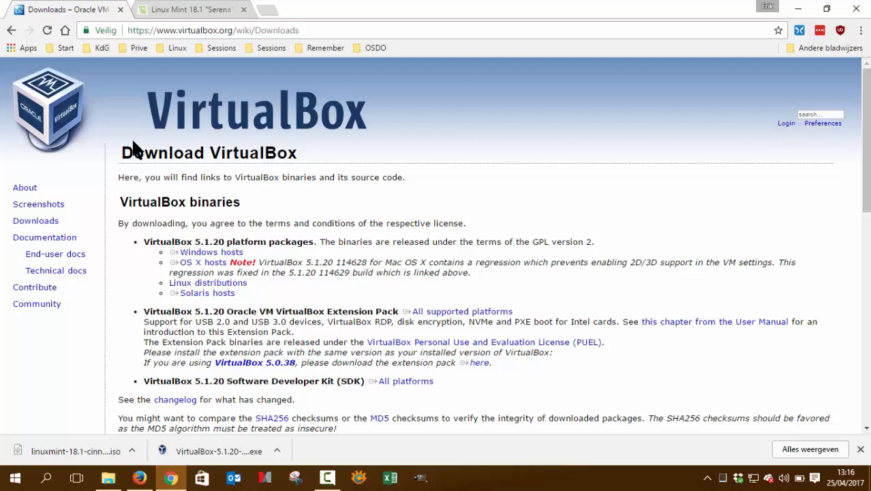
{"action": "mouse_move", "coordinate": [256, 54]}
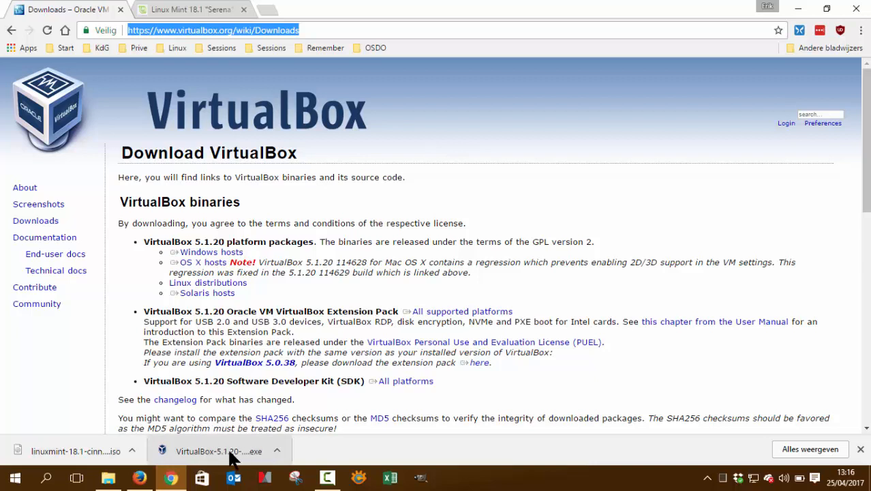
{"action": "mouse_move", "coordinate": [197, 457]}
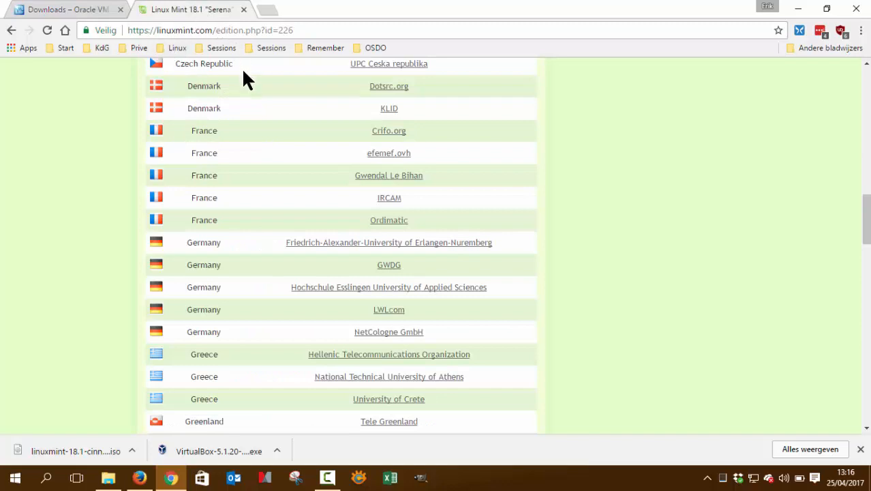
{"action": "scroll", "scroll_direction": "down", "scroll_amount": 3}
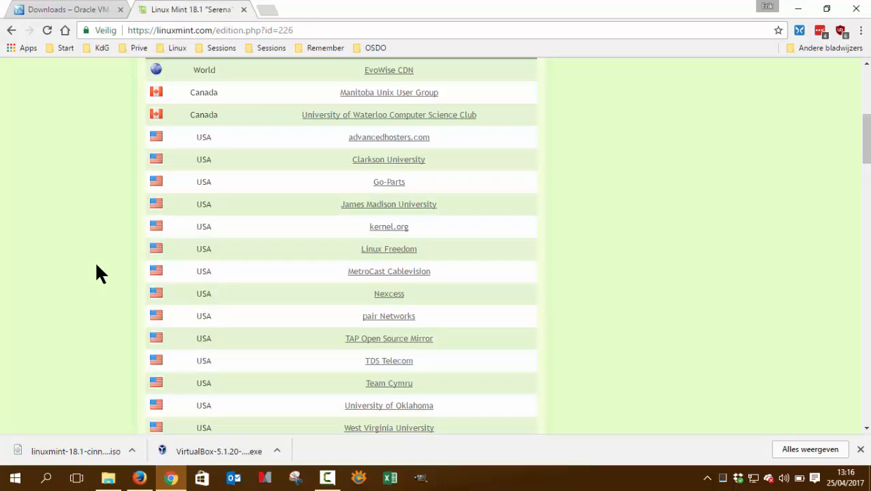
{"action": "scroll", "scroll_direction": "up", "scroll_amount": 3}
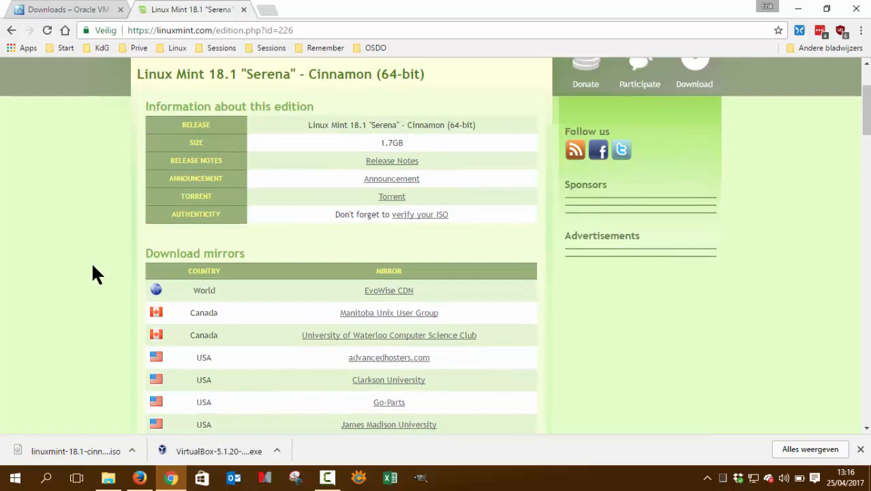
{"action": "mouse_move", "coordinate": [232, 293]}
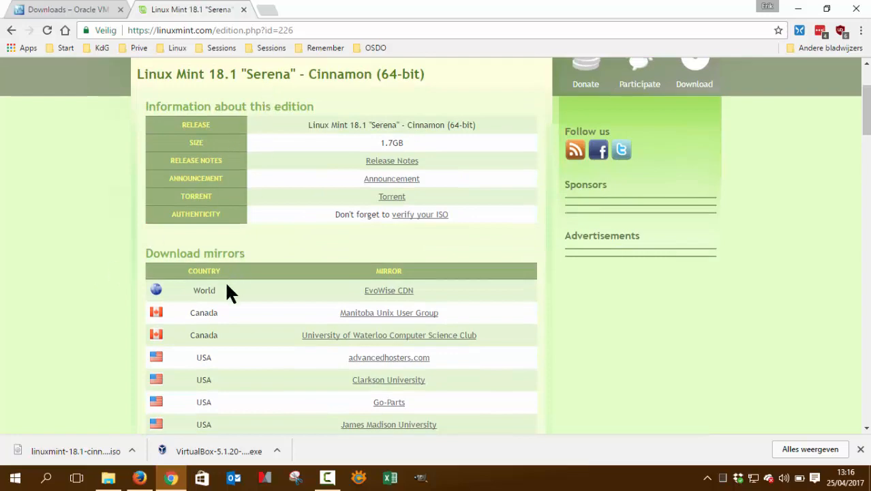
{"action": "scroll", "scroll_direction": "down", "scroll_amount": 3}
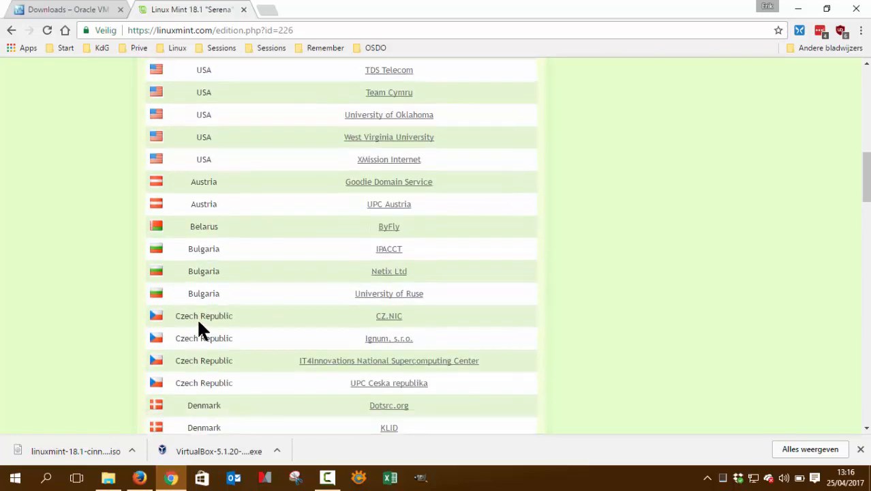
{"action": "scroll", "scroll_direction": "down", "scroll_amount": 3}
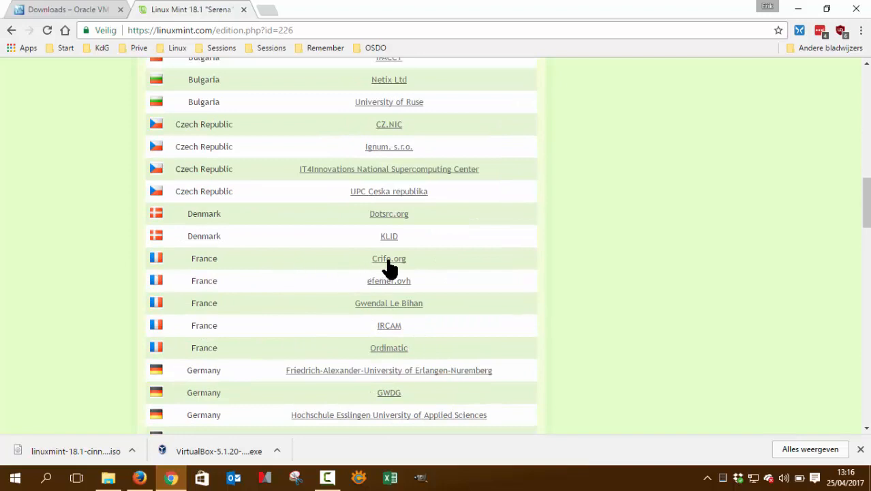
{"action": "scroll", "scroll_direction": "down", "scroll_amount": 3}
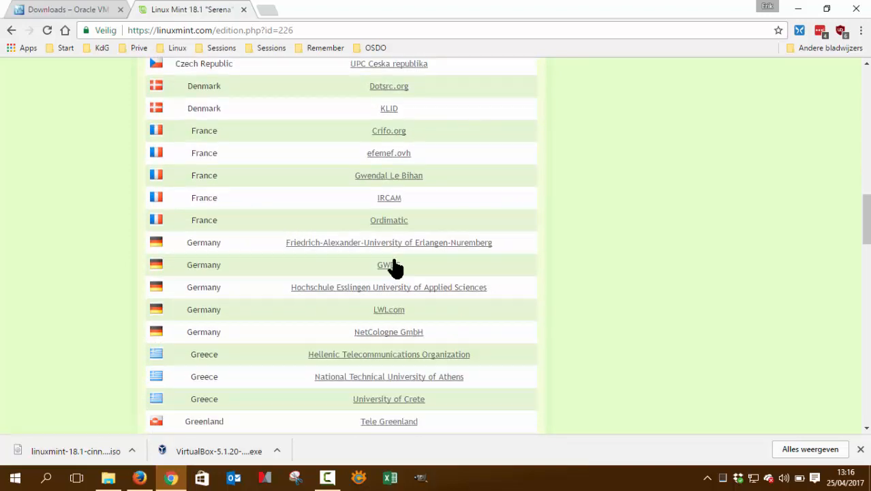
{"action": "mouse_move", "coordinate": [360, 354]}
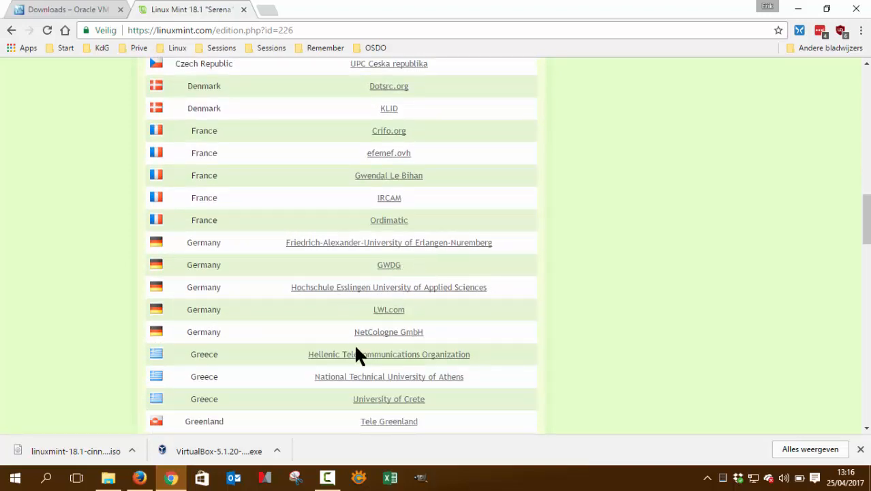
{"action": "mouse_move", "coordinate": [188, 463]}
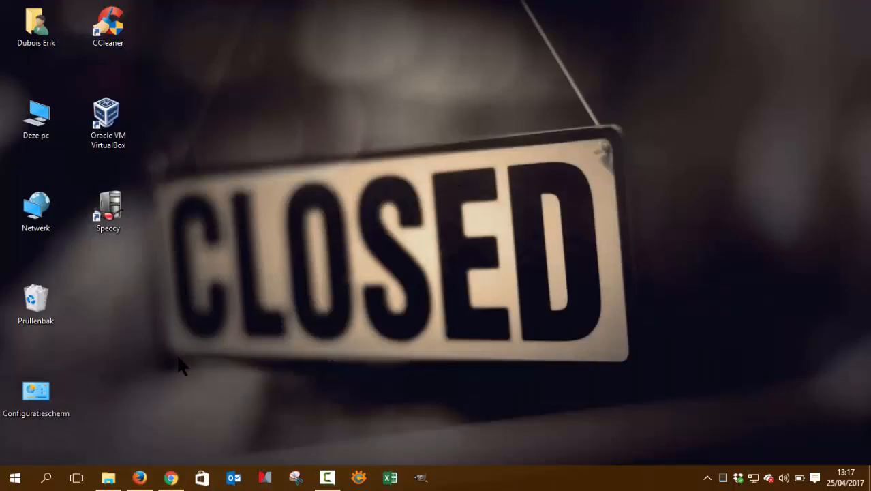
Step: Run VirtualBox-5.1.20-114628-Win.exe from the Downloads folder
{"action": "left_click", "coordinate": [108, 478]}
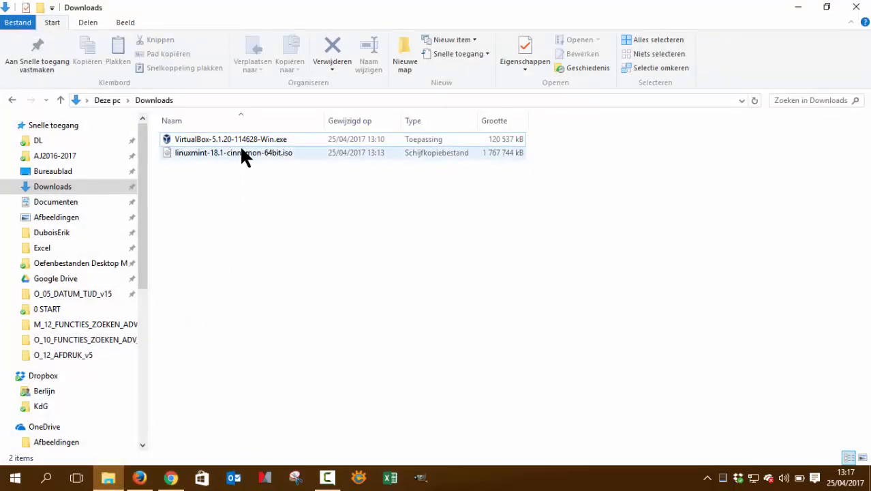
{"action": "left_click", "coordinate": [231, 139]}
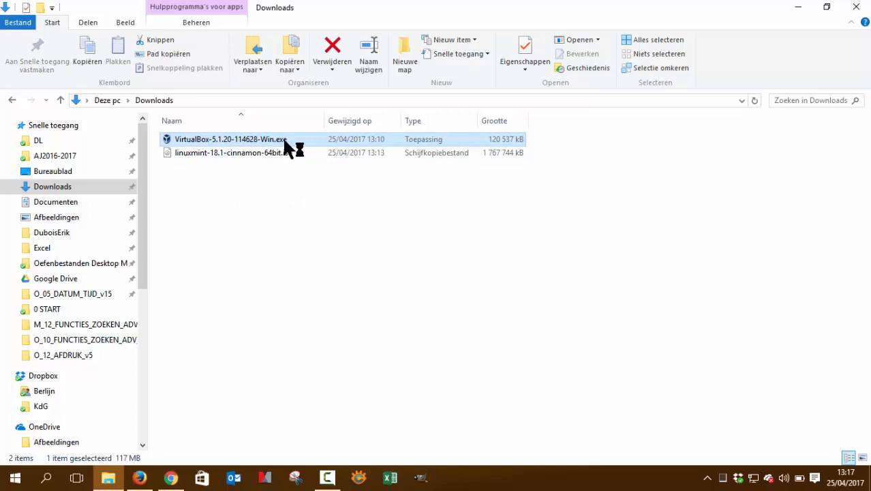
{"action": "mouse_move", "coordinate": [316, 221]}
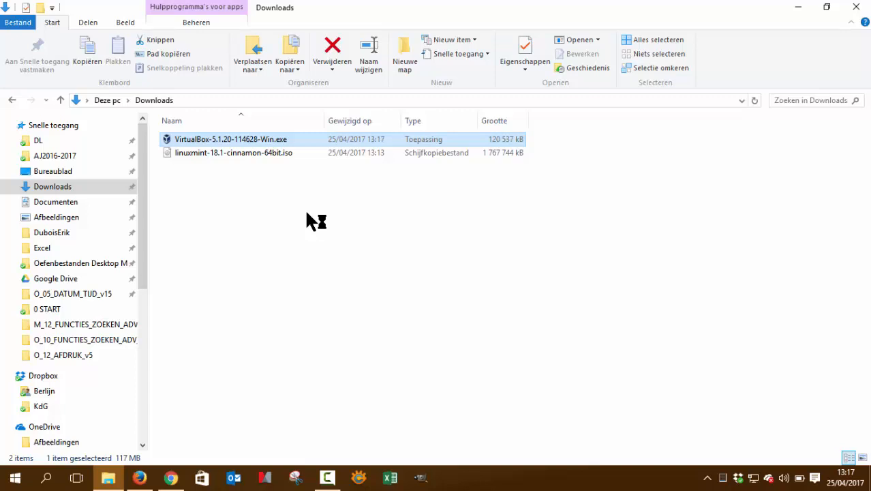
{"action": "double_click", "coordinate": [230, 139]}
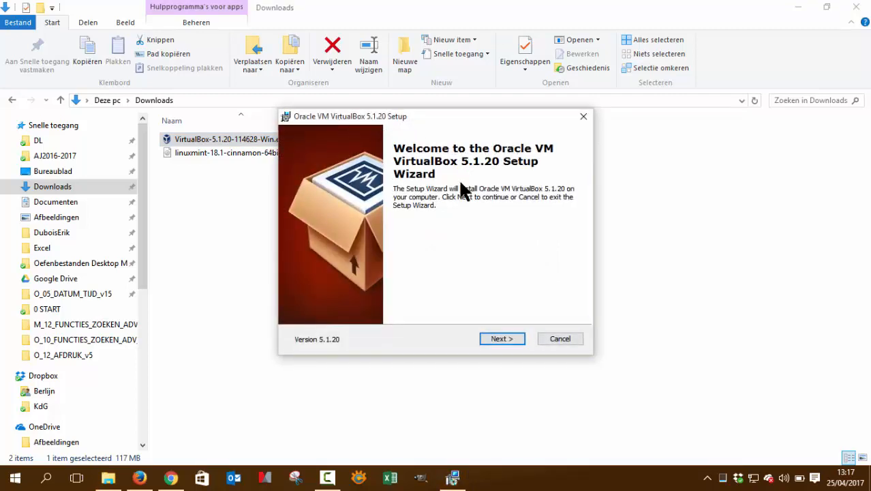
Step: Install VirtualBox 5.1.20 with default features and shortcuts, accepting the network warning, then finish
{"action": "left_click", "coordinate": [502, 338]}
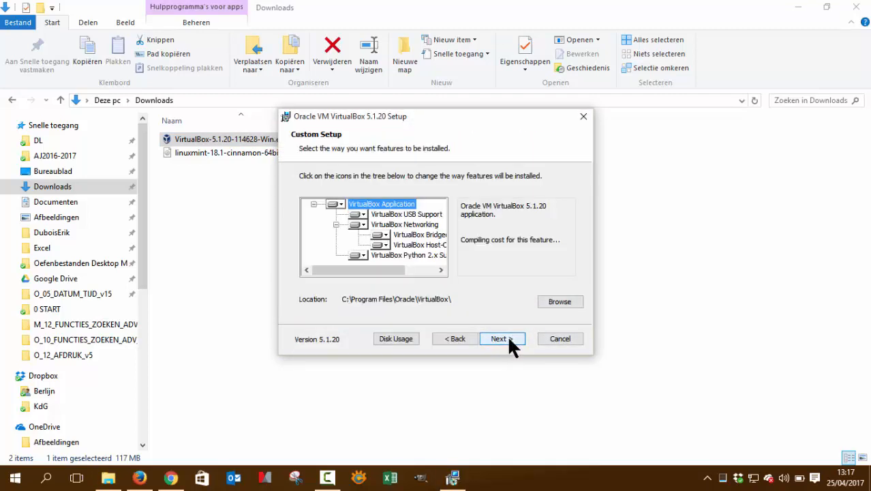
{"action": "left_click", "coordinate": [499, 338]}
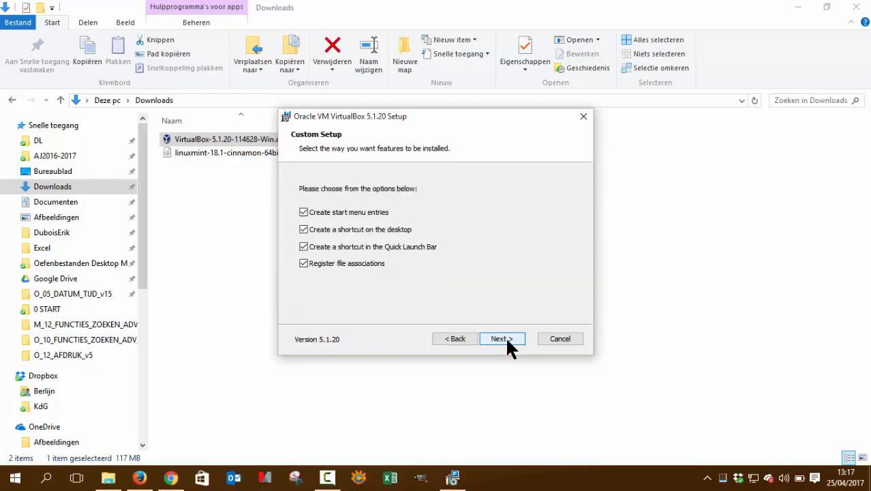
{"action": "mouse_move", "coordinate": [379, 317]}
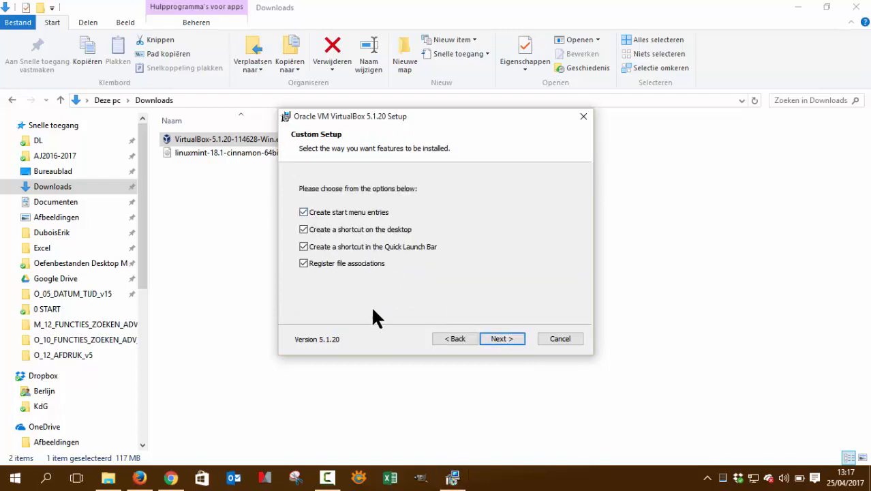
{"action": "left_click", "coordinate": [502, 339]}
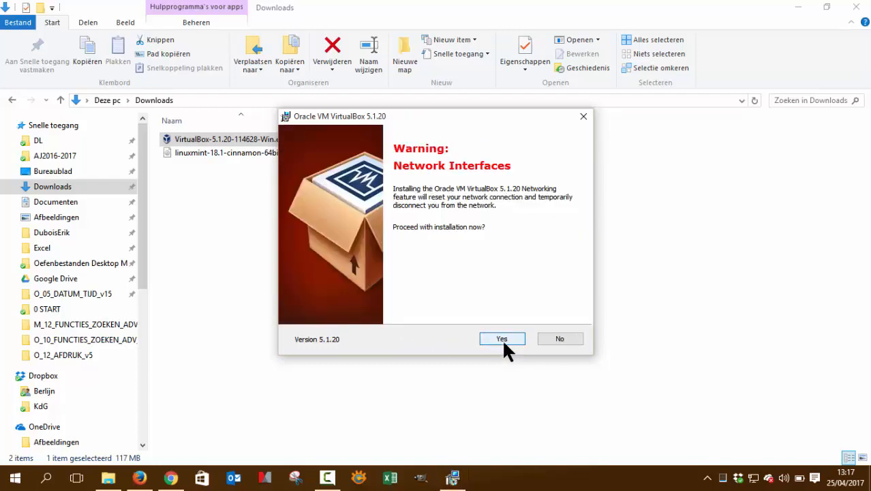
{"action": "left_click", "coordinate": [502, 338]}
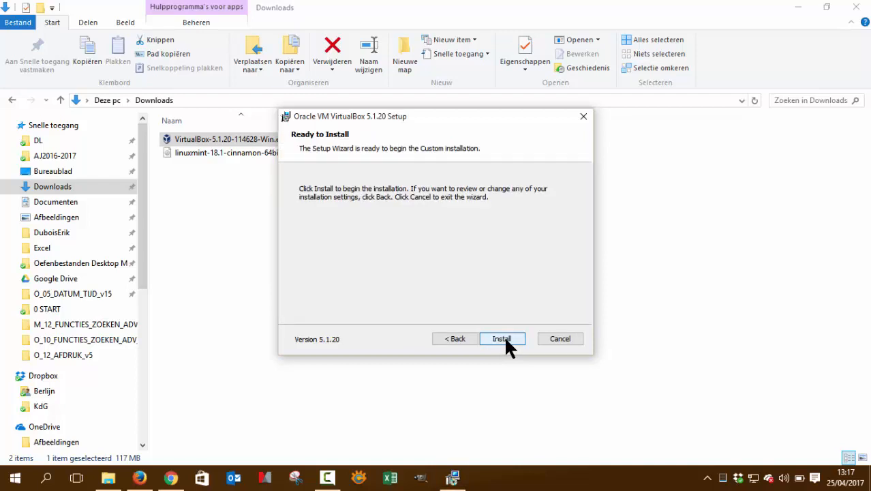
{"action": "left_click", "coordinate": [502, 338]}
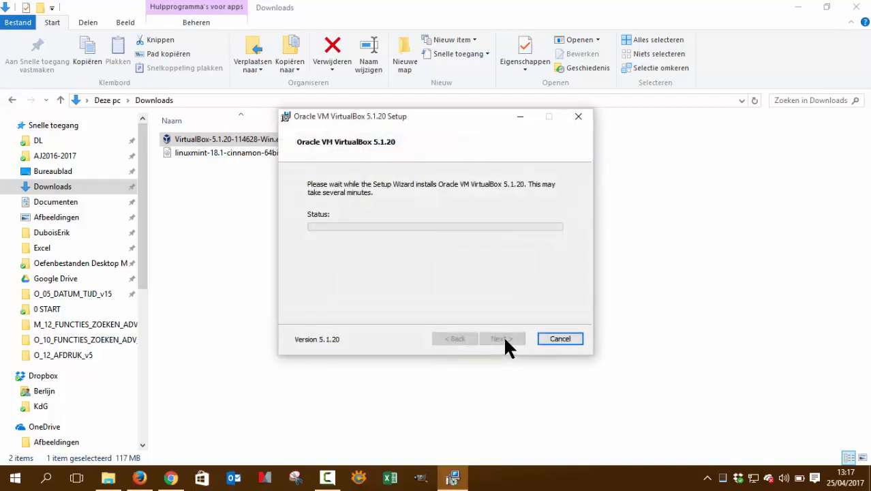
{"action": "mouse_move", "coordinate": [494, 300]}
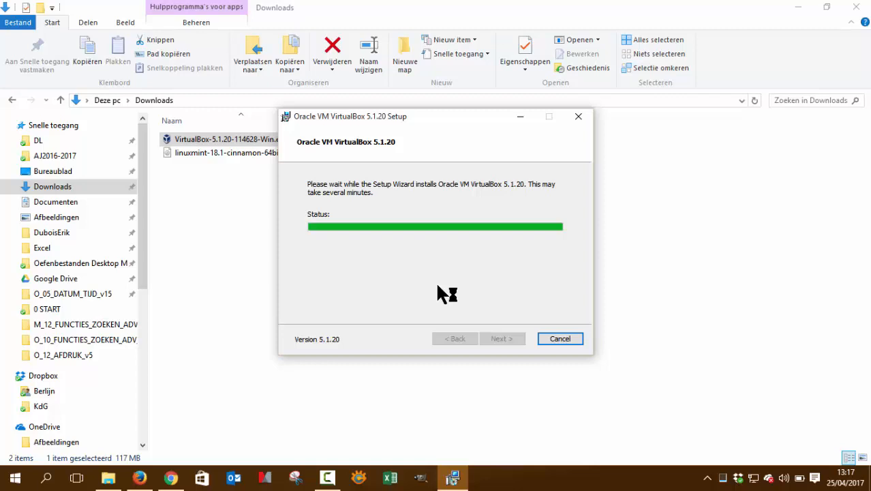
{"action": "mouse_move", "coordinate": [448, 287]}
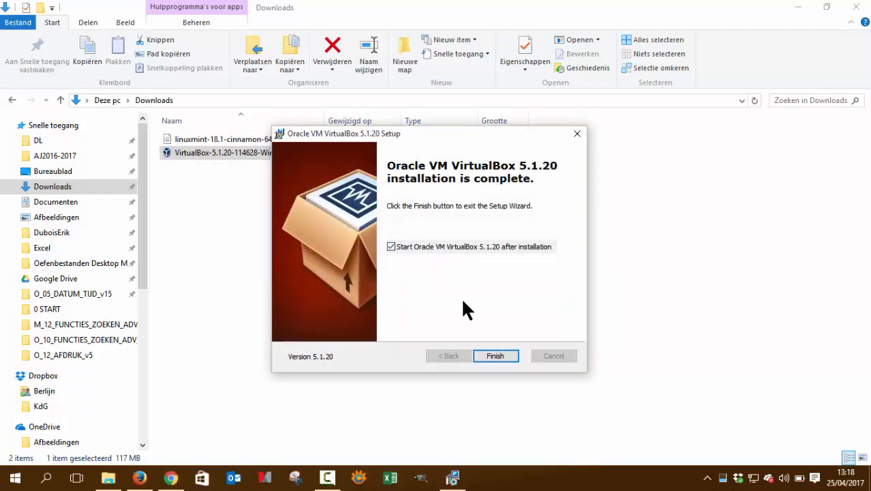
{"action": "left_click", "coordinate": [495, 354]}
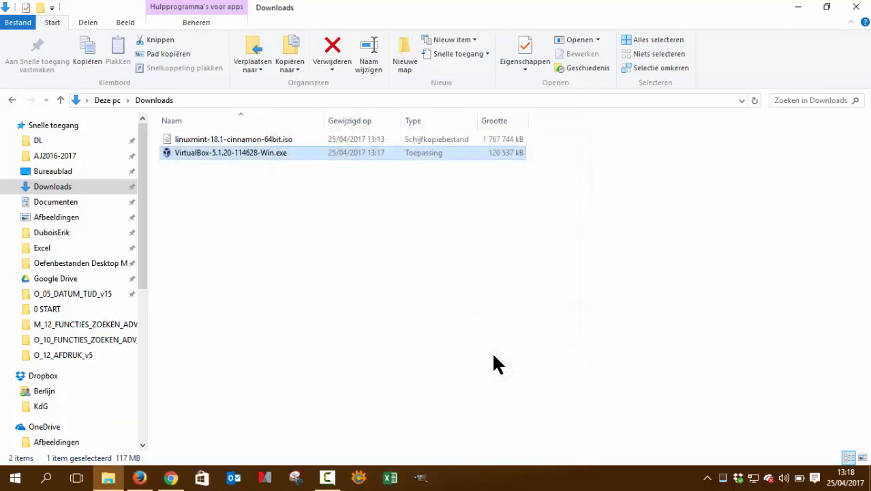
{"action": "mouse_move", "coordinate": [257, 150]}
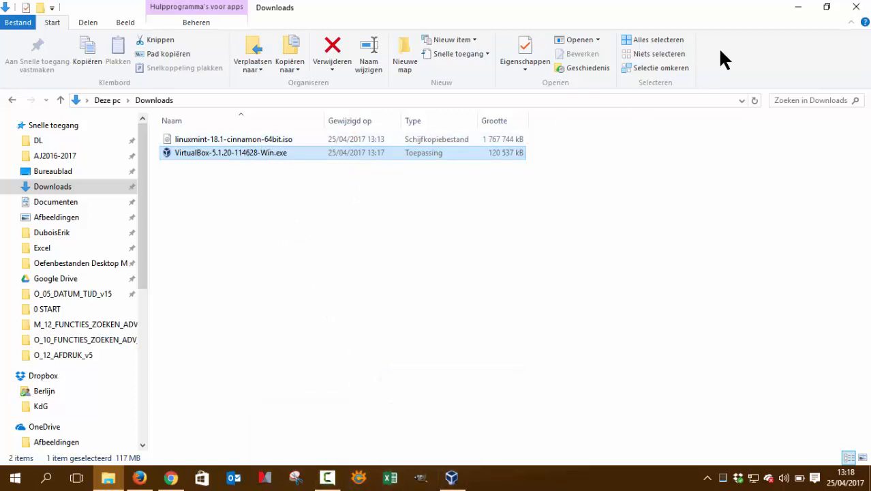
Step: Launch the newly installed Oracle VM VirtualBox manager from its desktop shortcut
{"action": "double_click", "coordinate": [231, 153]}
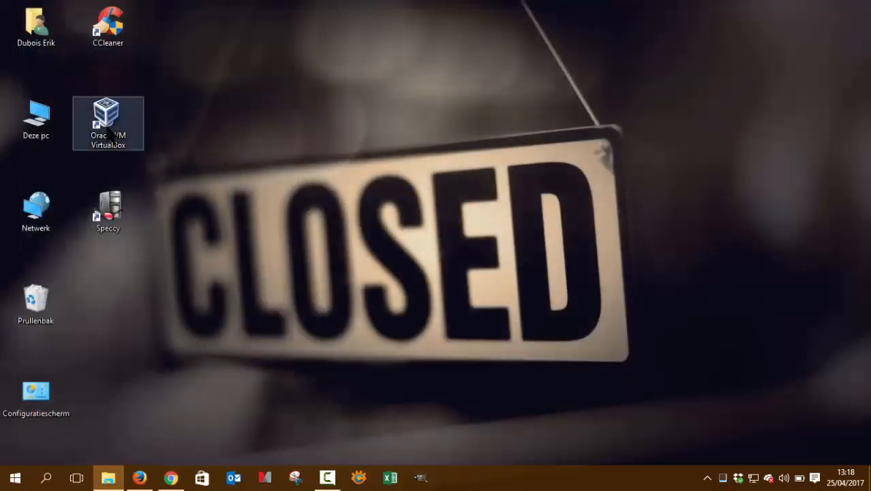
{"action": "double_click", "coordinate": [108, 120]}
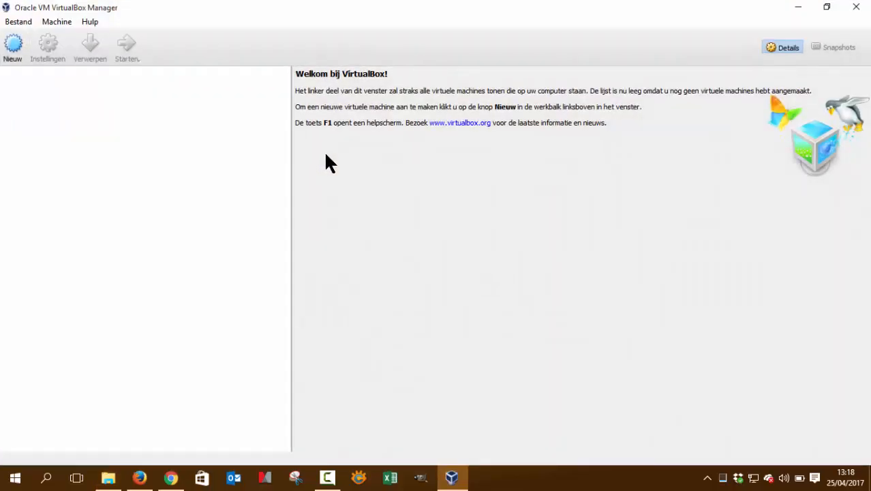
Step: In Preferences > Language, change the VirtualBox interface from Dutch to English (built-in)
{"action": "left_click", "coordinate": [12, 48]}
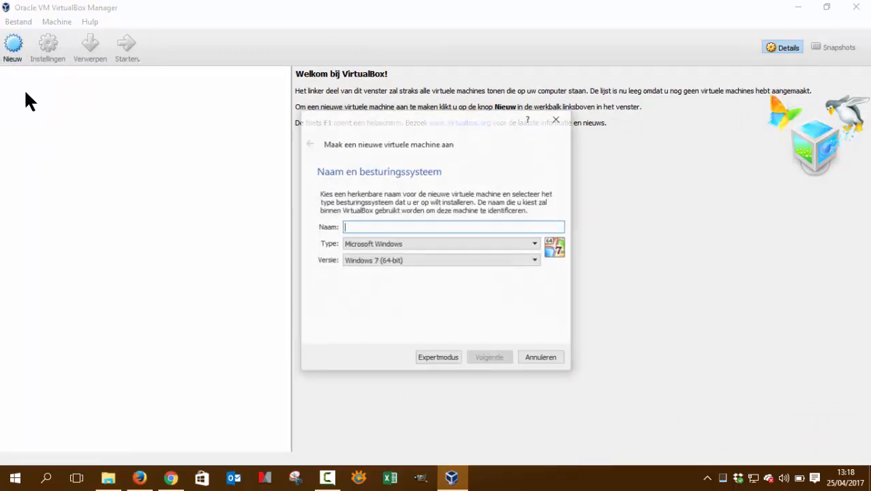
{"action": "left_click", "coordinate": [540, 357]}
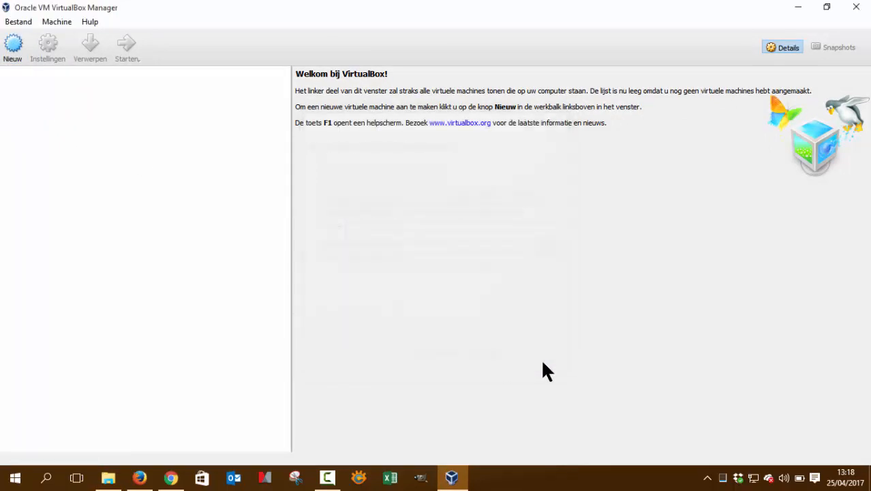
{"action": "left_click", "coordinate": [56, 21]}
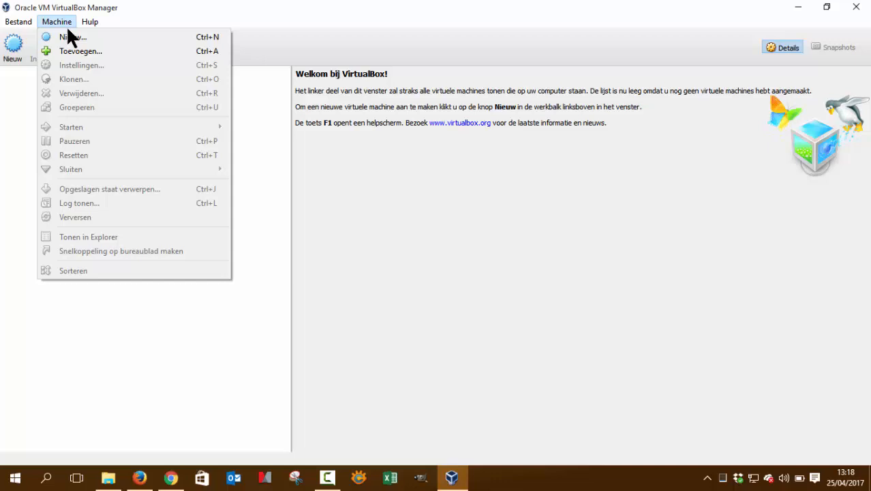
{"action": "mouse_move", "coordinate": [57, 22]}
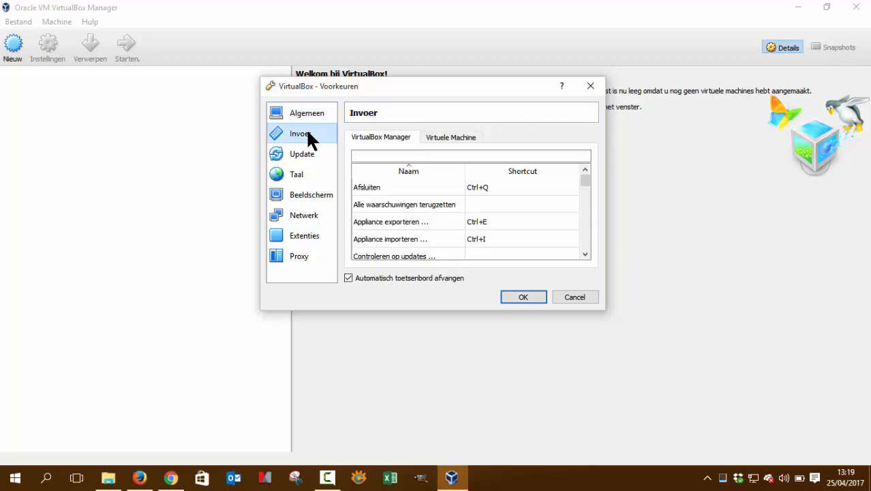
{"action": "left_click", "coordinate": [301, 153]}
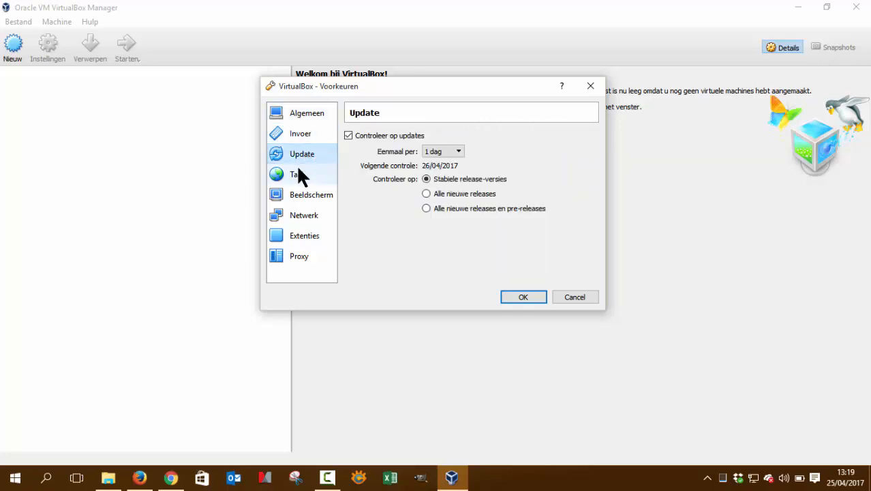
{"action": "left_click", "coordinate": [297, 175]}
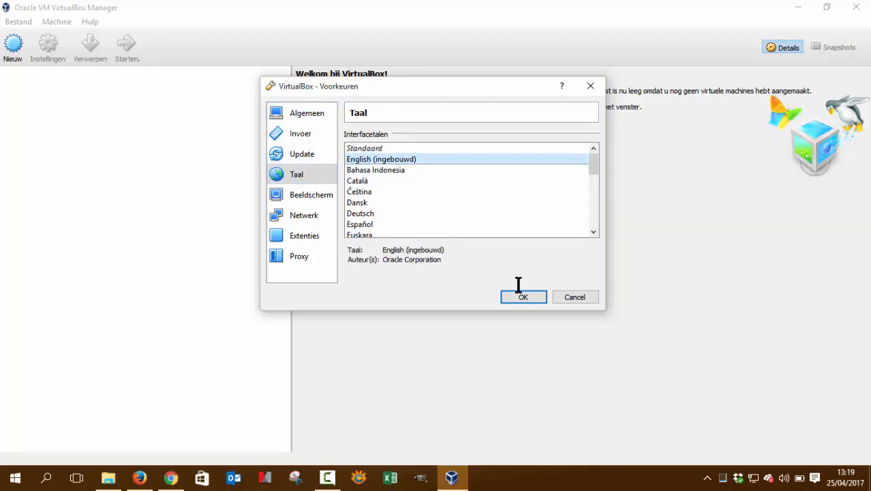
{"action": "left_click", "coordinate": [523, 297]}
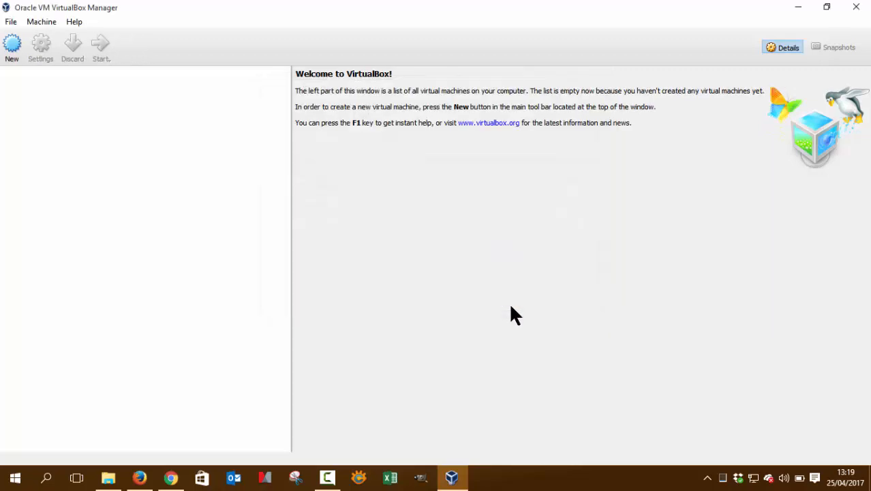
{"action": "mouse_move", "coordinate": [11, 48]}
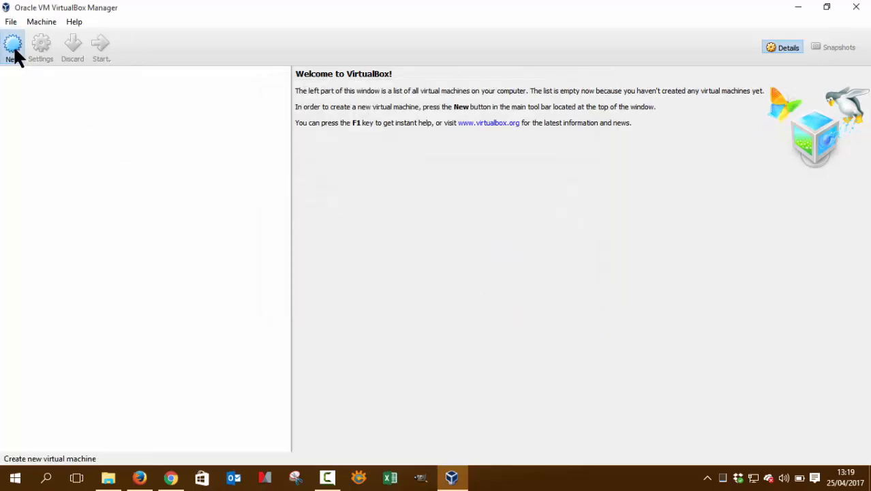
Step: Start a new Linux Ubuntu 64-bit machine named 'linux mint 18.1 cinnamon'
{"action": "left_click", "coordinate": [12, 48]}
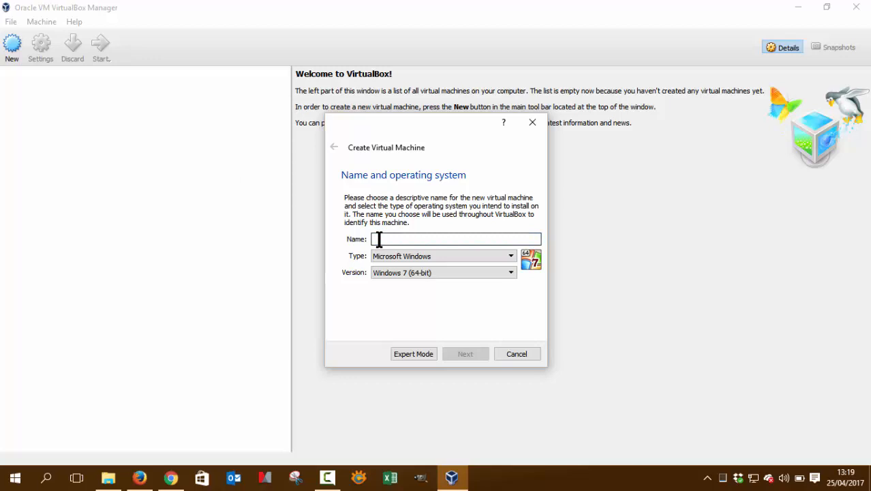
{"action": "mouse_move", "coordinate": [398, 240]}
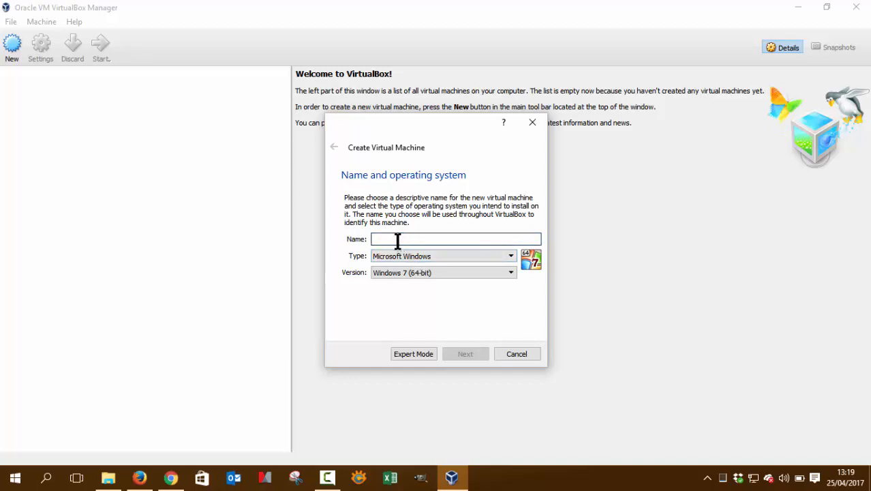
{"action": "type", "text": "linux mint 1"}
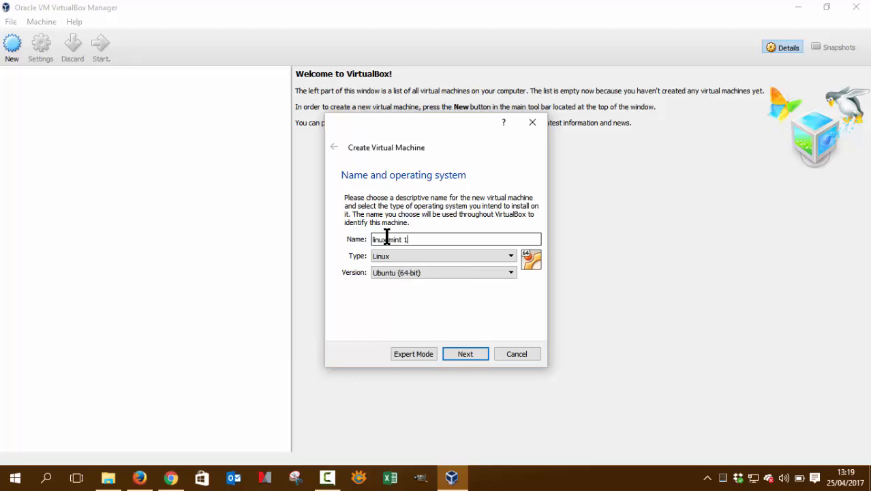
{"action": "type", "text": "8. 1 cinn"}
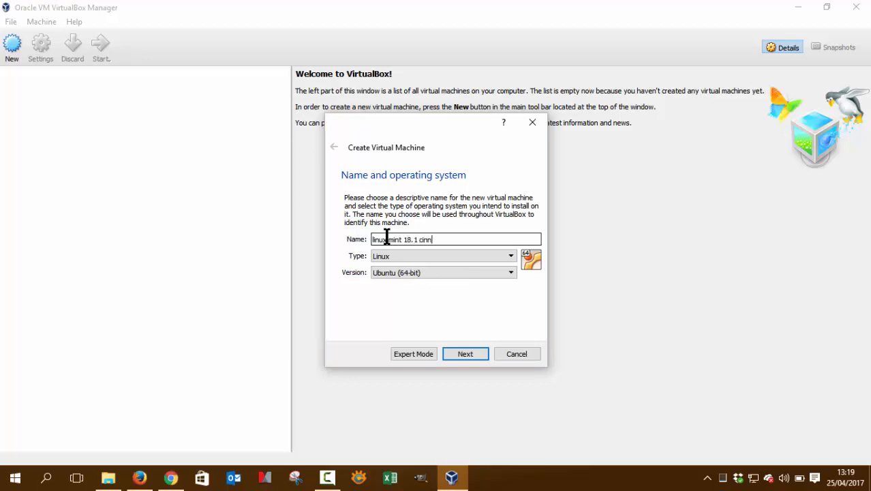
{"action": "type", "text": "amon"}
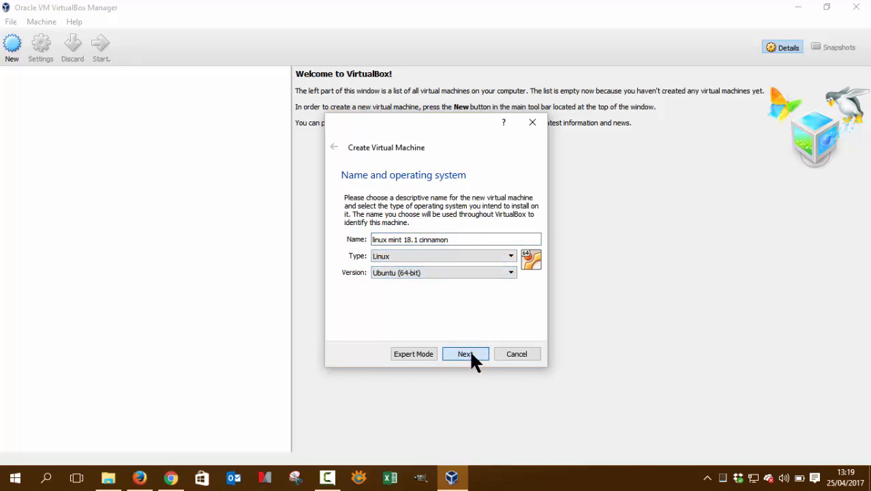
{"action": "left_click", "coordinate": [465, 353]}
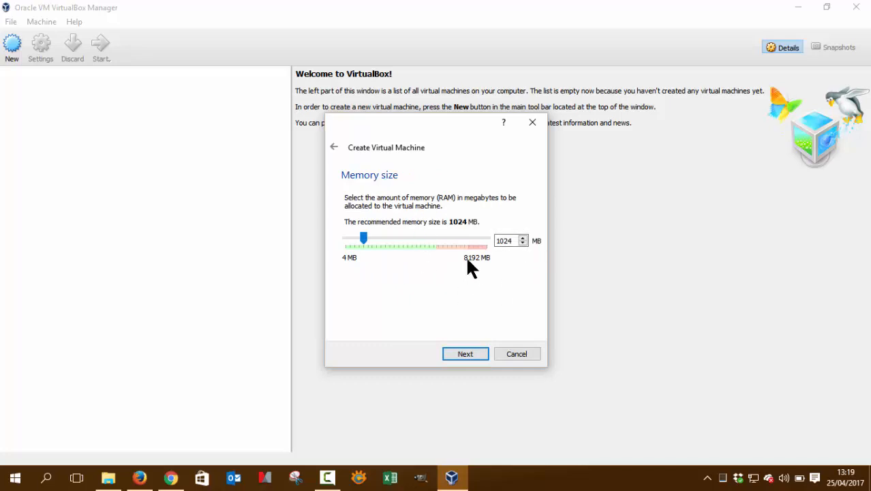
{"action": "mouse_move", "coordinate": [480, 268]}
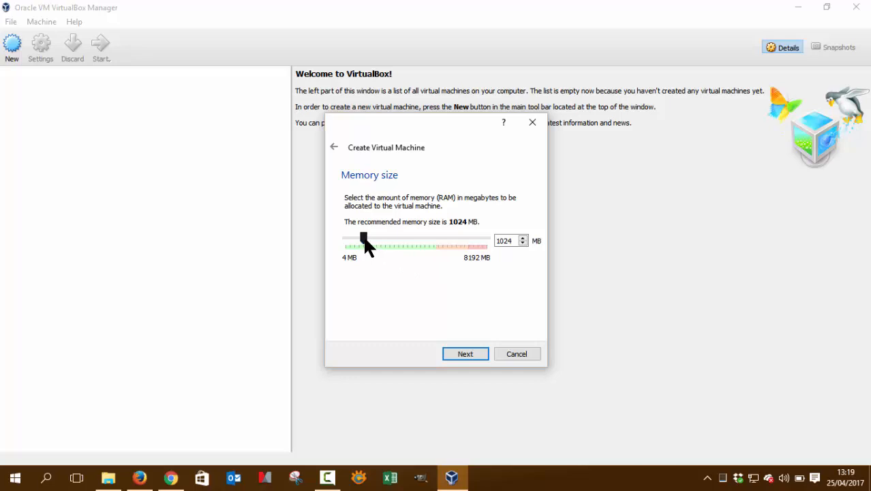
Step: Allocate 4096 MB of base memory to the machine
{"action": "left_click_drag", "start_coordinate": [363, 240], "coordinate": [394, 240]}
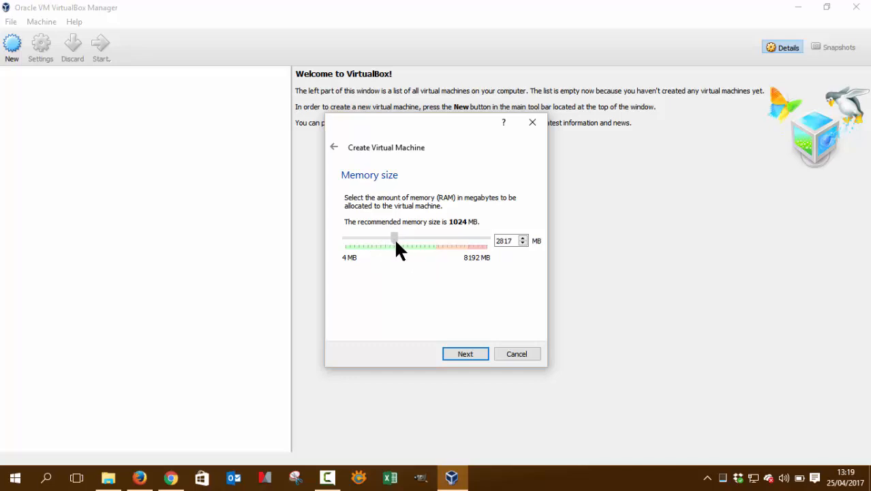
{"action": "left_click_drag", "start_coordinate": [394, 237], "coordinate": [401, 238]}
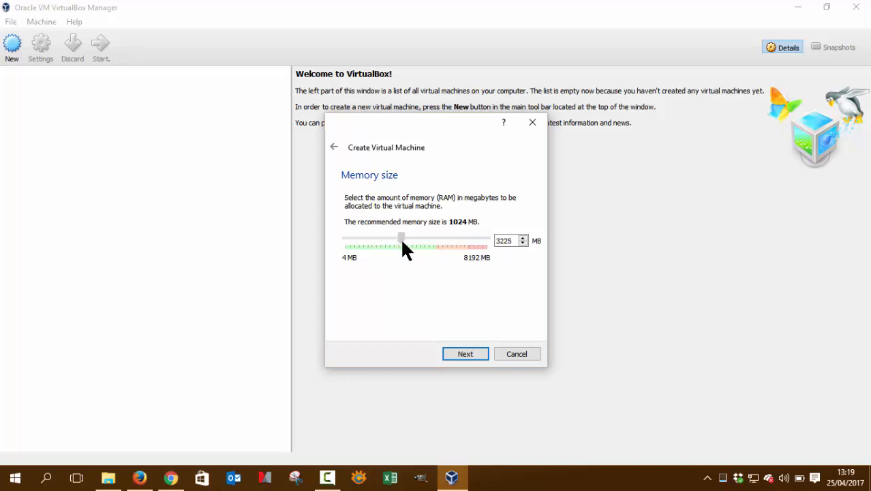
{"action": "left_click_drag", "start_coordinate": [401, 237], "coordinate": [417, 237]}
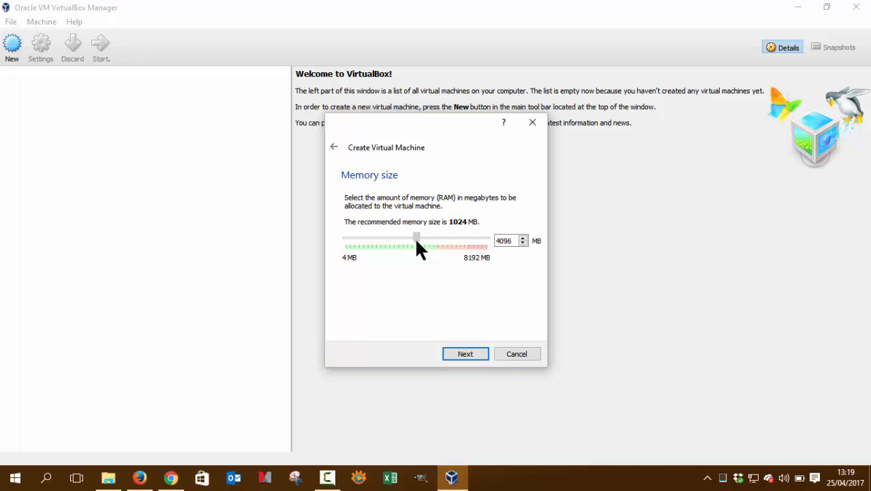
{"action": "left_click_drag", "start_coordinate": [418, 239], "coordinate": [412, 239]}
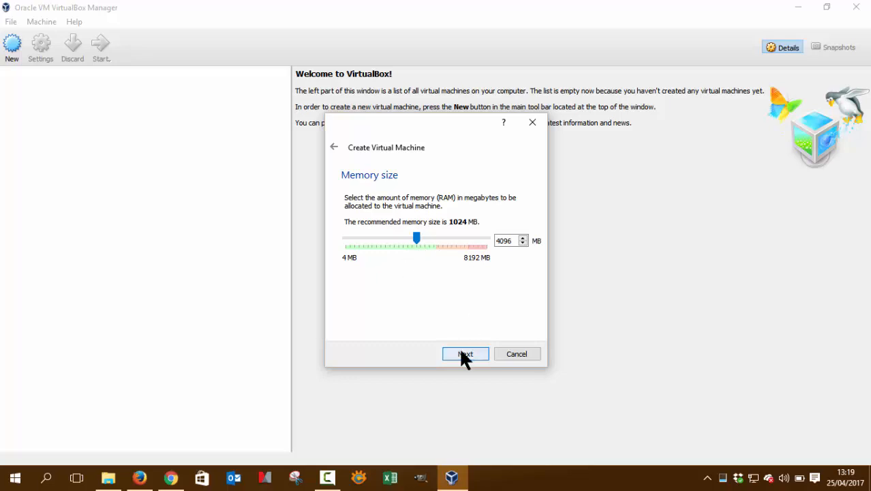
{"action": "left_click", "coordinate": [465, 354]}
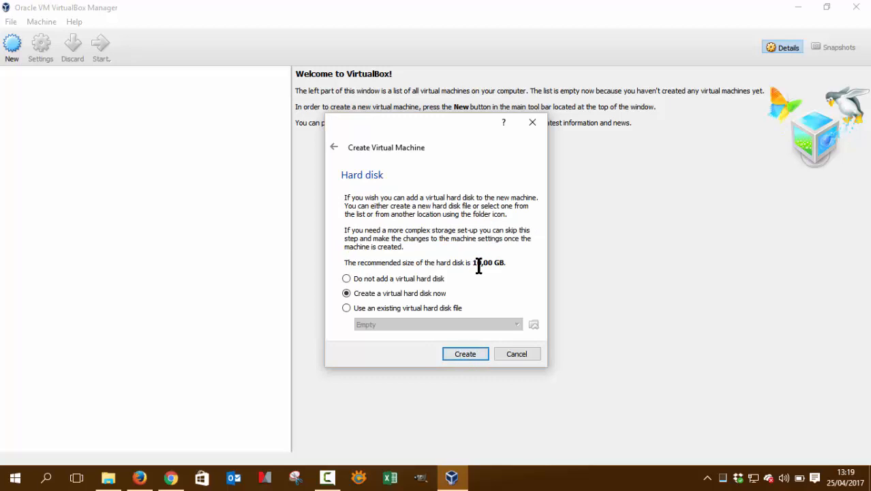
Step: Create the machine with a new 15,34 GB VDI virtual hard disk
{"action": "left_click", "coordinate": [465, 353]}
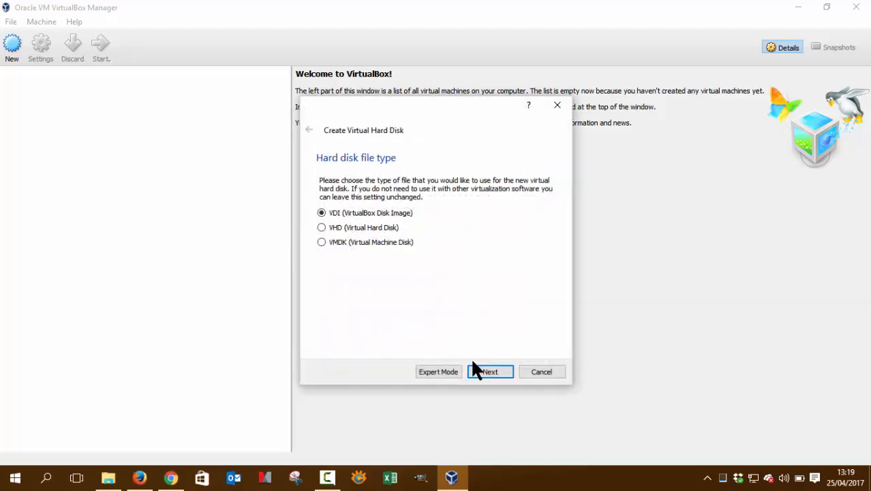
{"action": "left_click", "coordinate": [489, 371]}
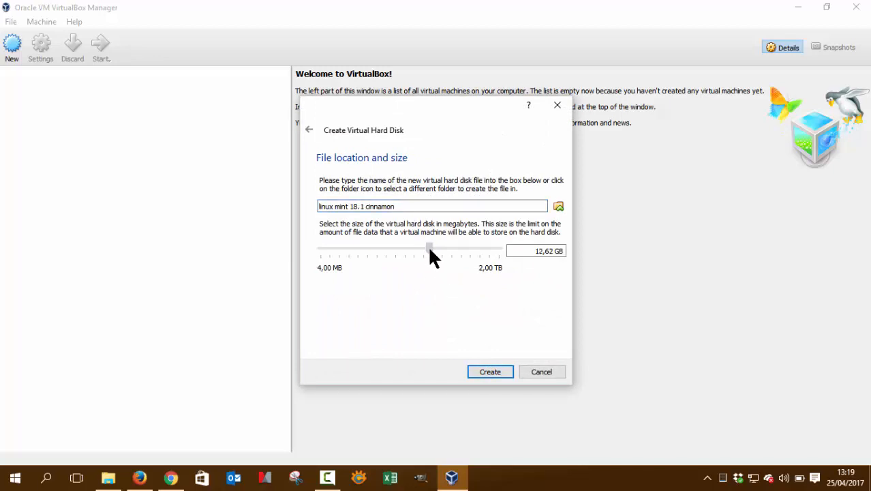
{"action": "left_click_drag", "start_coordinate": [431, 249], "coordinate": [426, 248]}
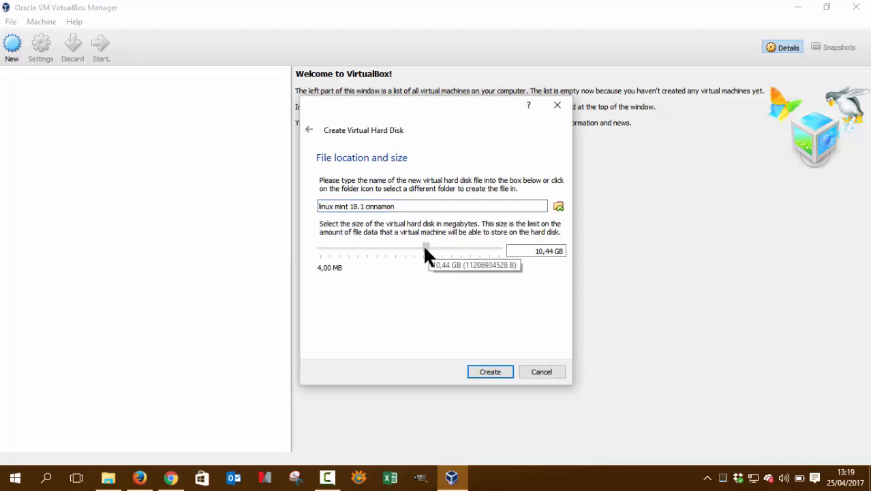
{"action": "left_click_drag", "start_coordinate": [426, 248], "coordinate": [434, 248]}
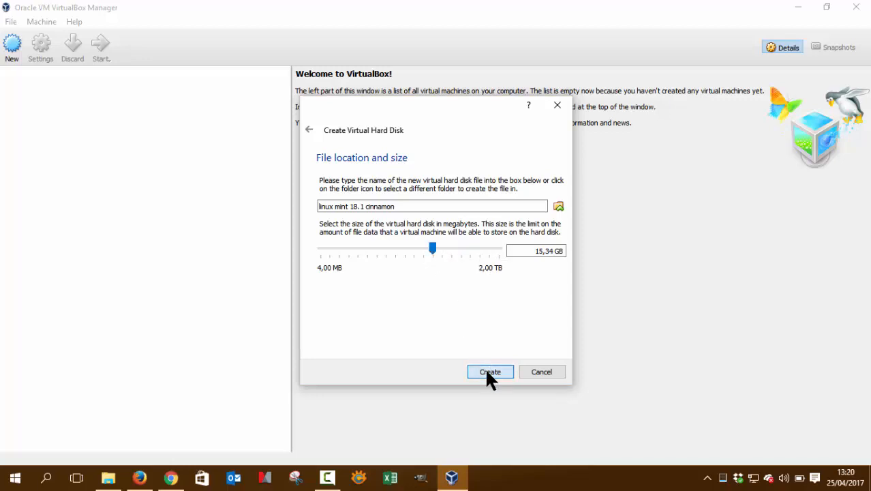
{"action": "left_click", "coordinate": [490, 371]}
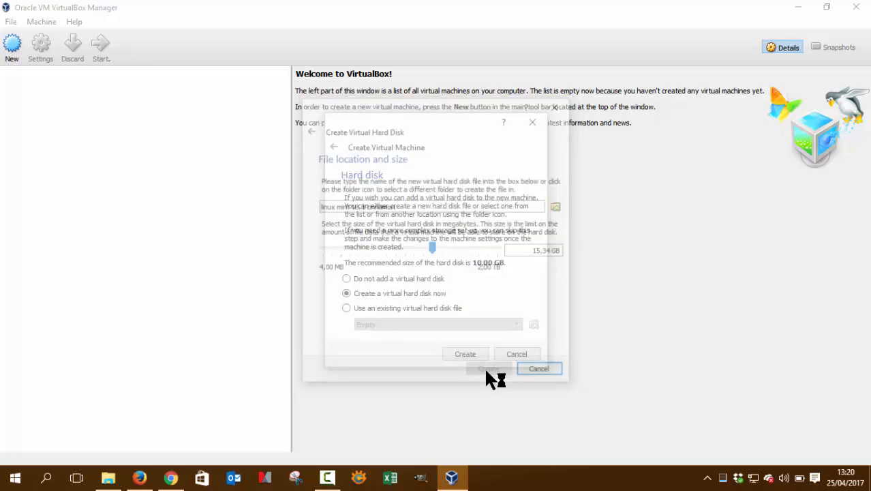
{"action": "left_click", "coordinate": [465, 353]}
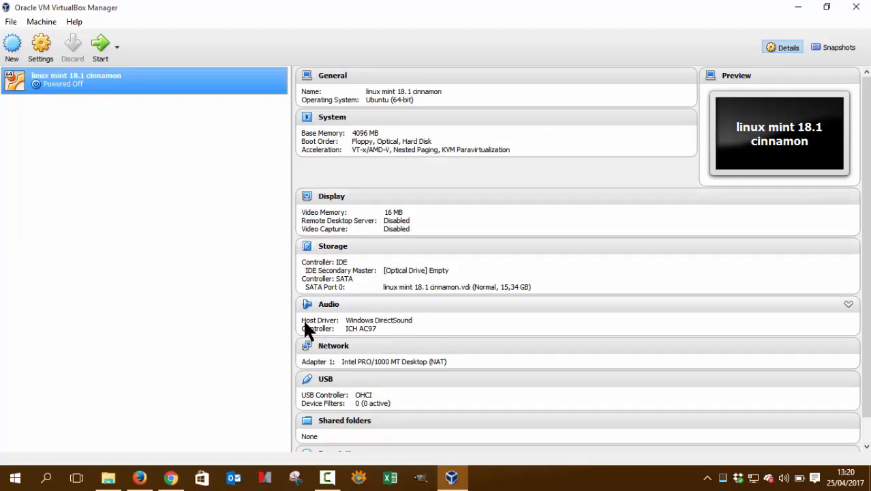
{"action": "mouse_move", "coordinate": [41, 46]}
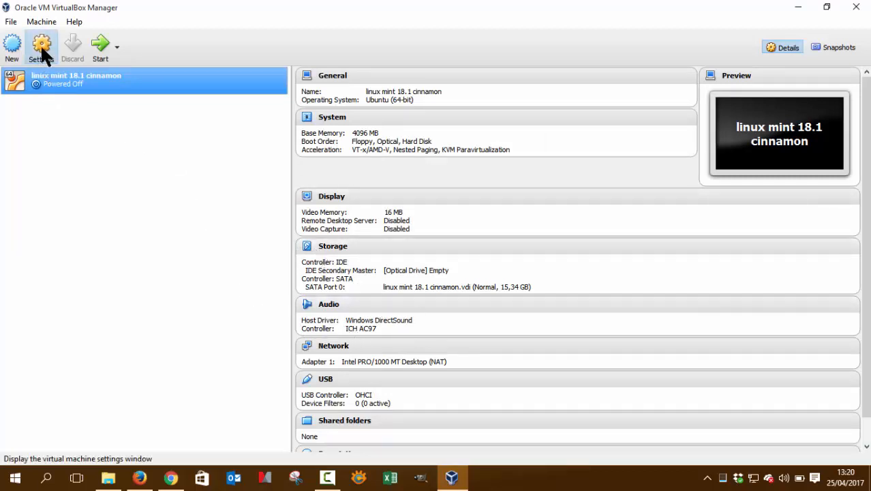
Step: In Settings > System > Processor, raise the machine to 2 virtual CPUs
{"action": "left_click", "coordinate": [41, 46]}
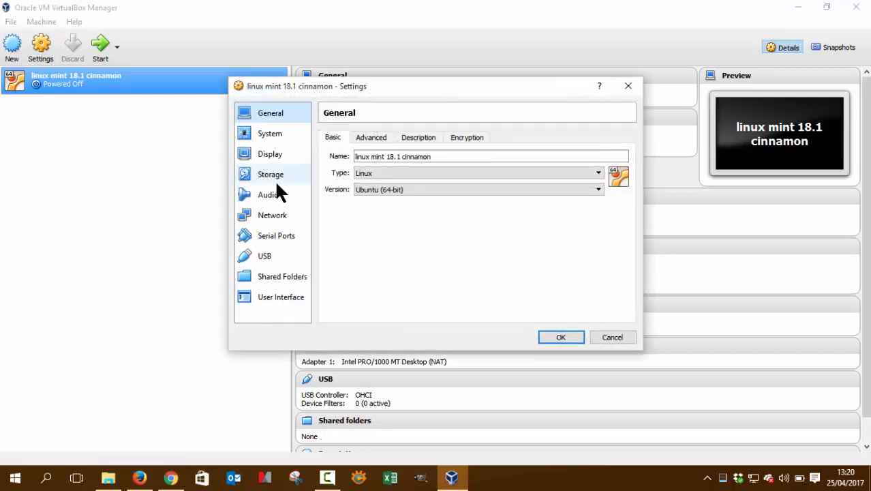
{"action": "left_click", "coordinate": [270, 133]}
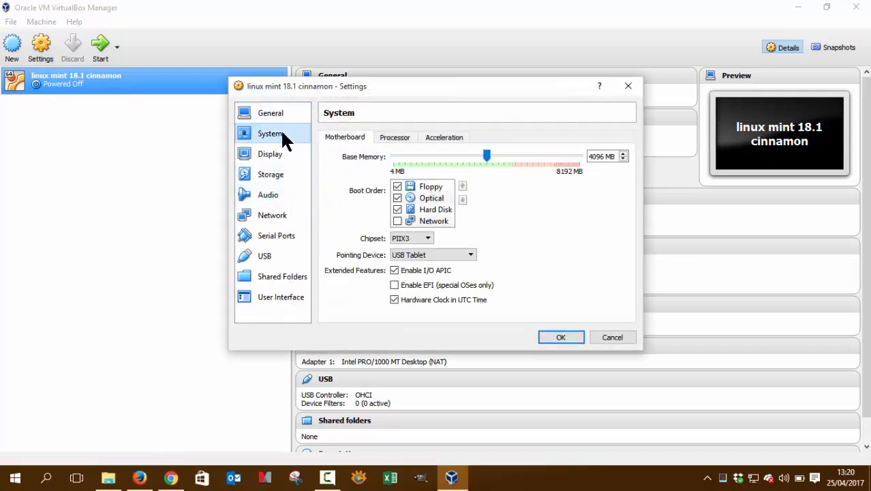
{"action": "mouse_move", "coordinate": [395, 139]}
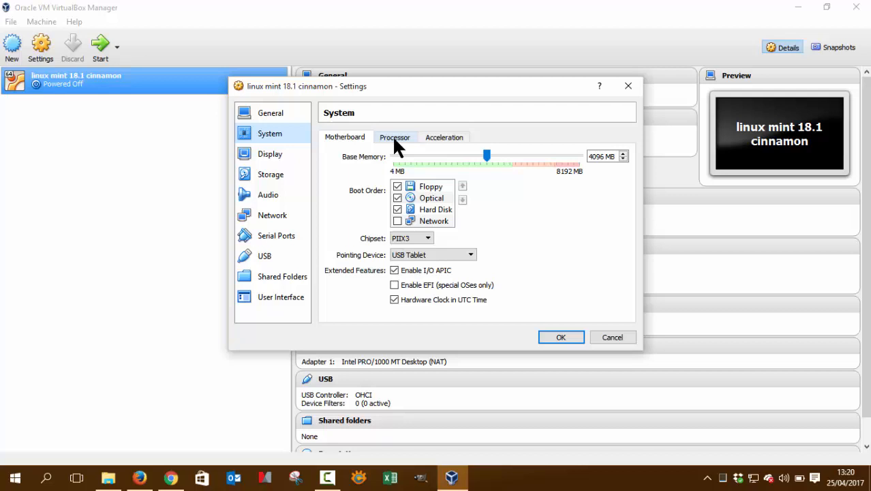
{"action": "left_click", "coordinate": [395, 136]}
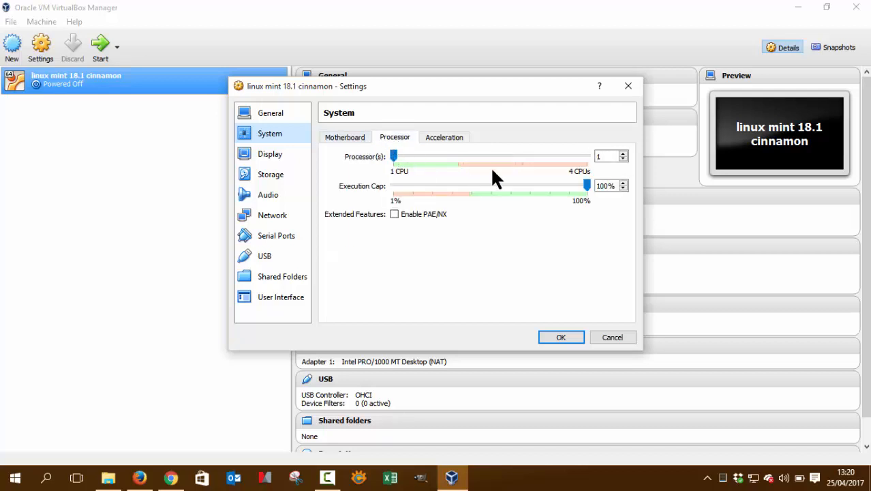
{"action": "mouse_move", "coordinate": [573, 180]}
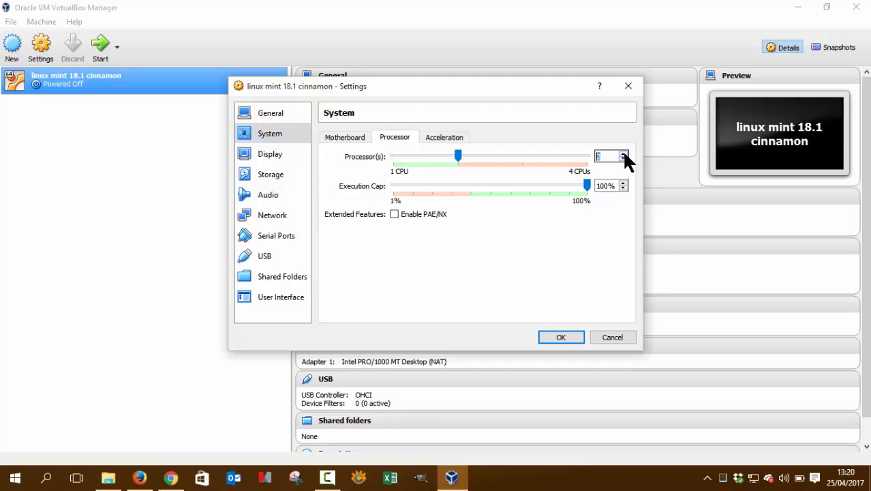
{"action": "mouse_move", "coordinate": [624, 161]}
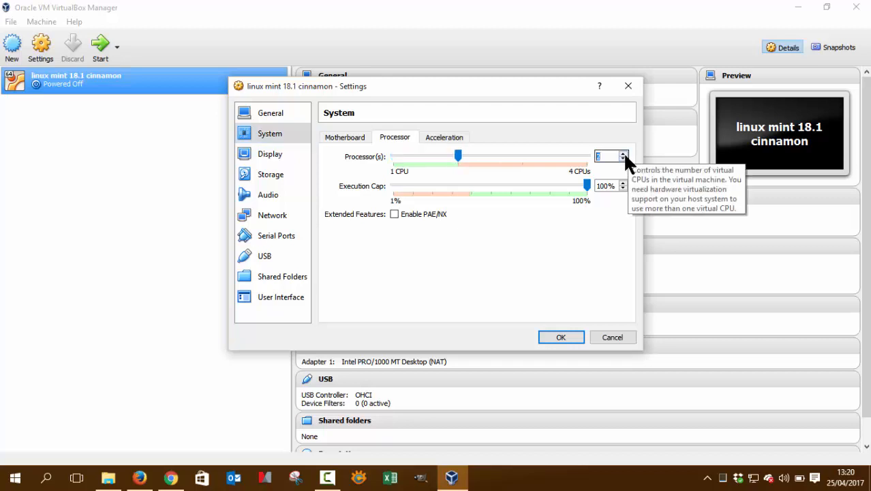
{"action": "mouse_move", "coordinate": [436, 162]}
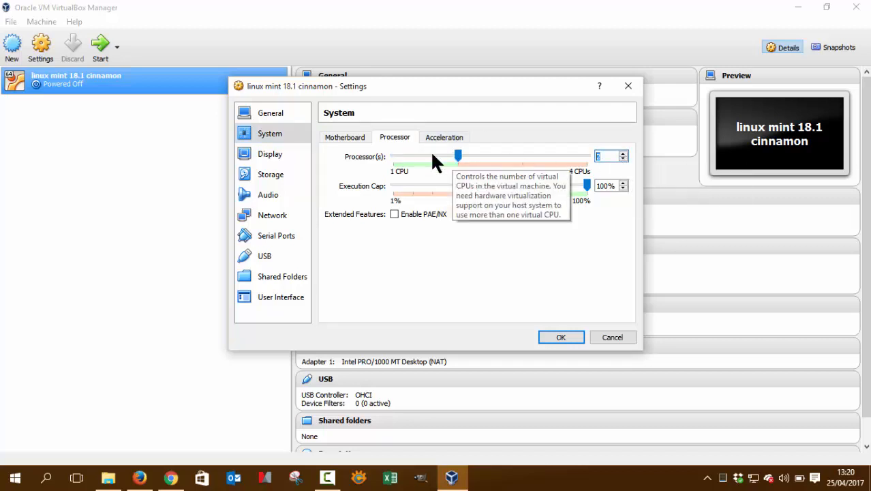
{"action": "mouse_move", "coordinate": [494, 184]}
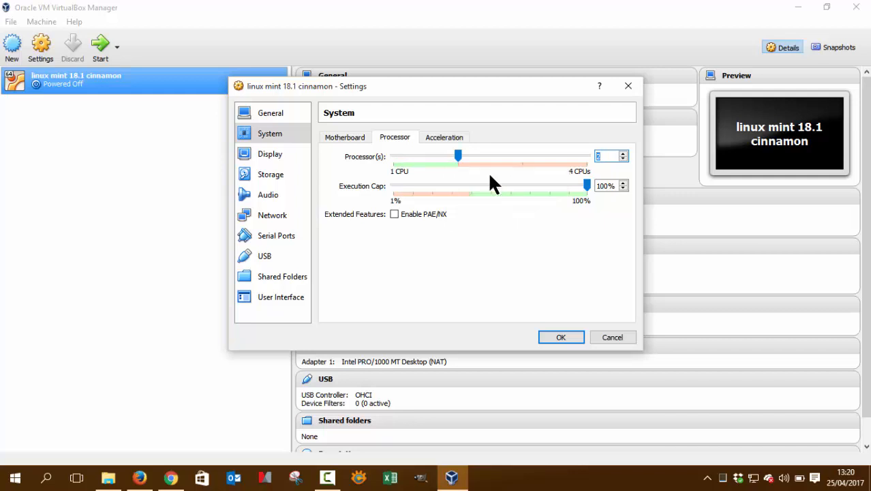
{"action": "mouse_move", "coordinate": [505, 175]}
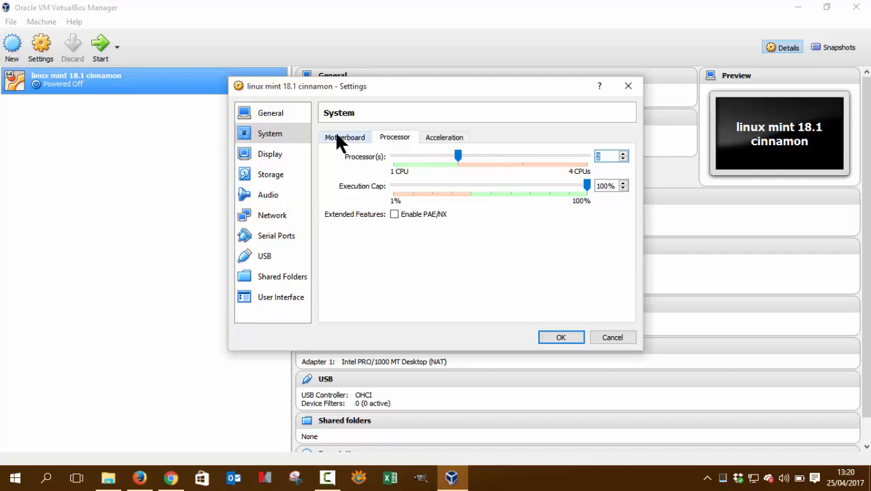
{"action": "left_click", "coordinate": [344, 137]}
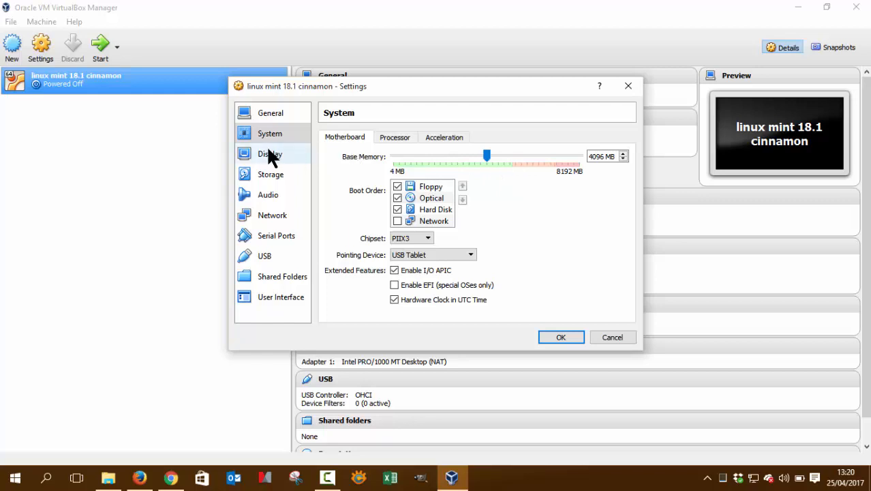
Step: Under Display, set video memory to 66 MB and enable 3D acceleration
{"action": "left_click", "coordinate": [270, 153]}
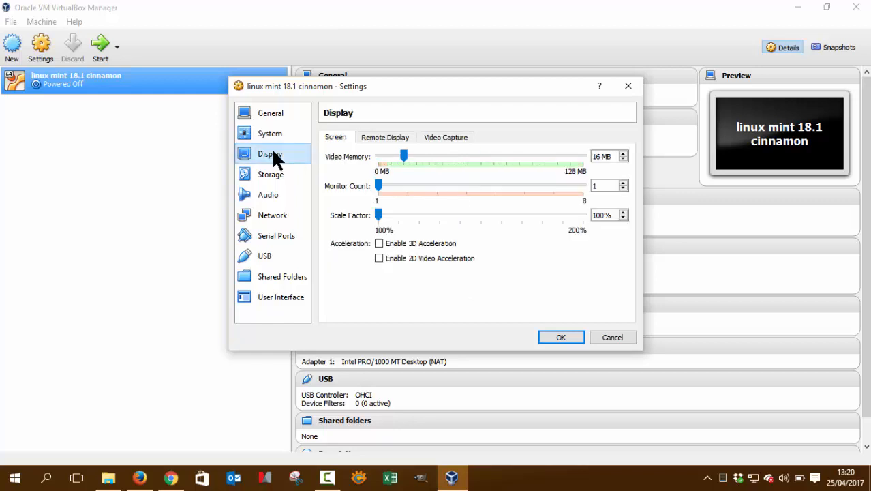
{"action": "left_click_drag", "start_coordinate": [404, 157], "coordinate": [441, 157]}
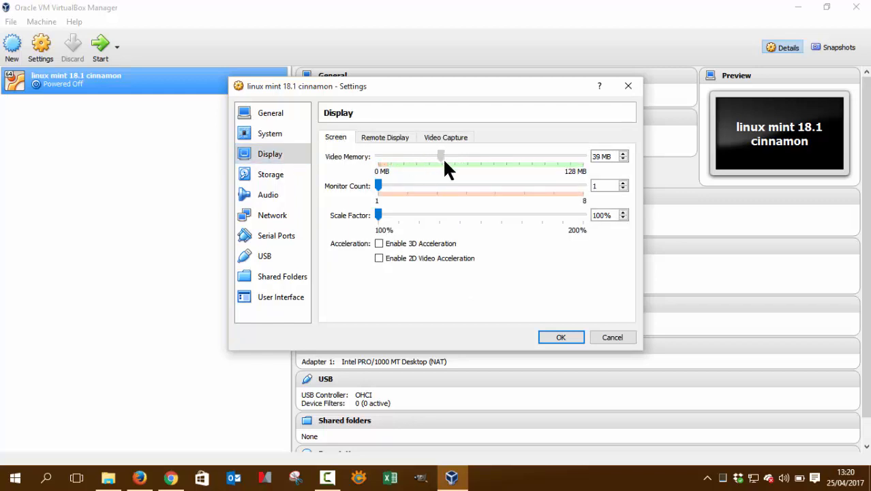
{"action": "left_click_drag", "start_coordinate": [442, 155], "coordinate": [488, 155]}
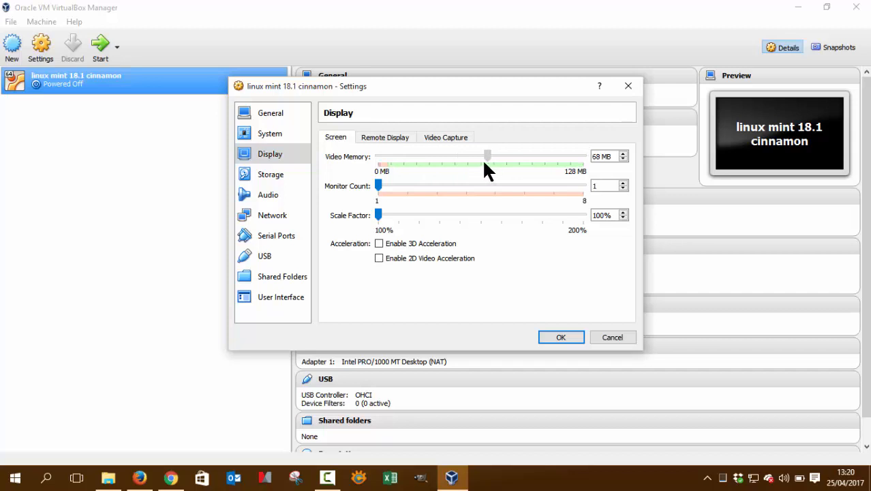
{"action": "left_click_drag", "start_coordinate": [488, 155], "coordinate": [484, 155]}
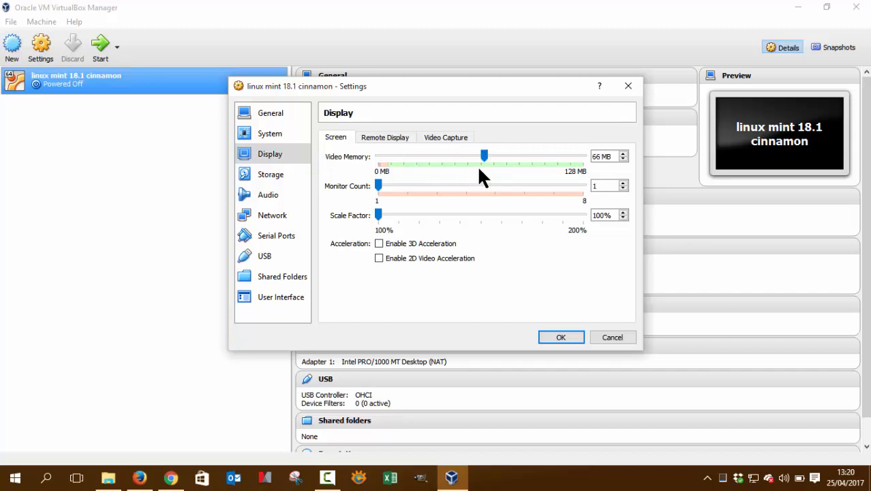
{"action": "left_click", "coordinate": [379, 243]}
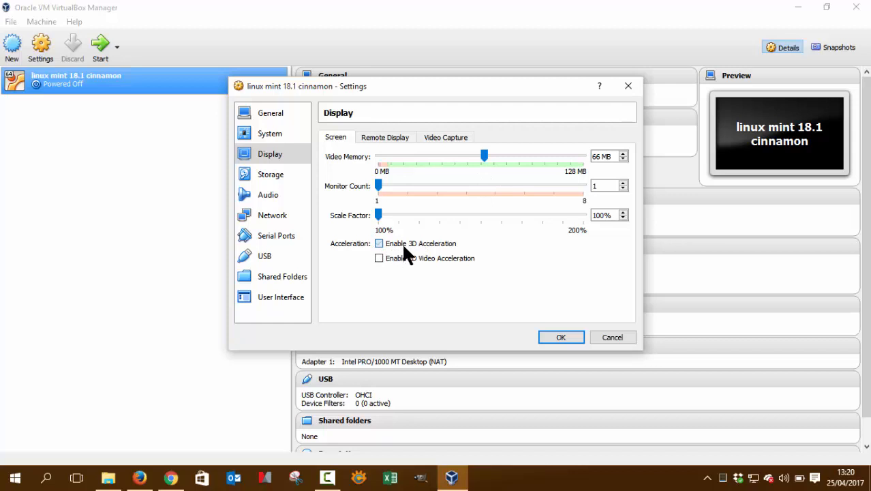
{"action": "left_click", "coordinate": [380, 243]}
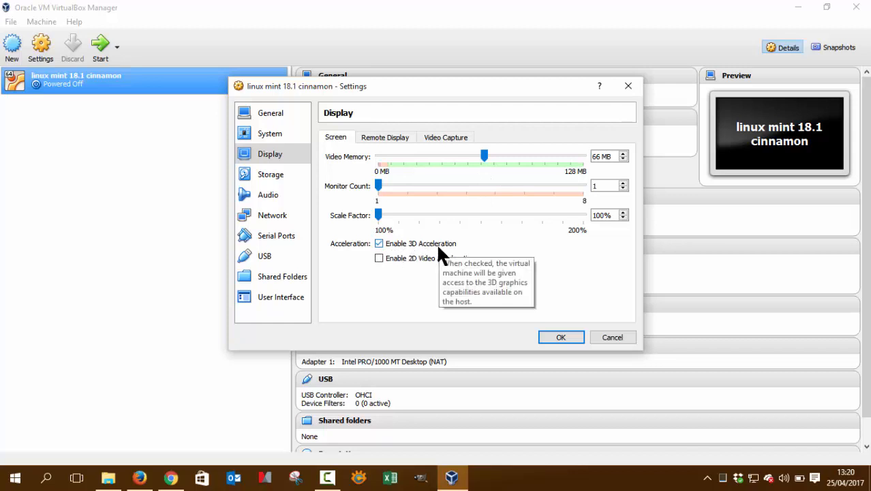
{"action": "left_click", "coordinate": [270, 175]}
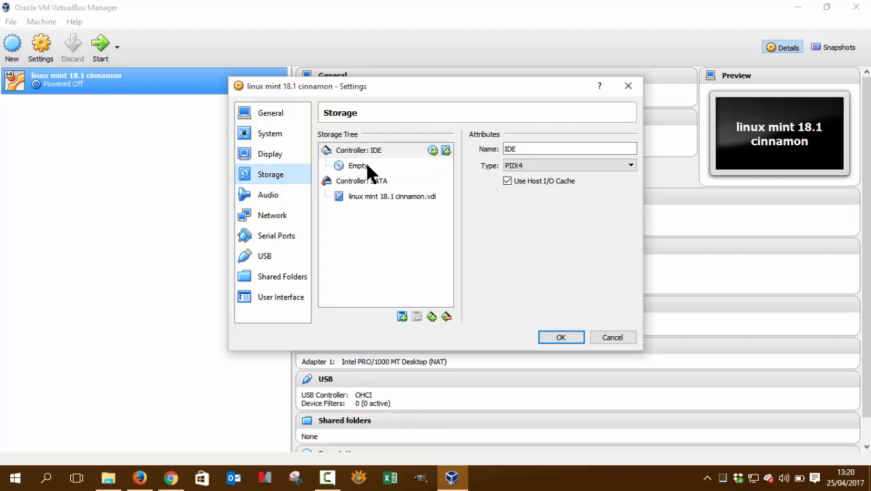
Step: Attach linuxmint-18.1-cinnamon-64bit.iso to the empty IDE optical drive and save the settings
{"action": "left_click", "coordinate": [357, 165]}
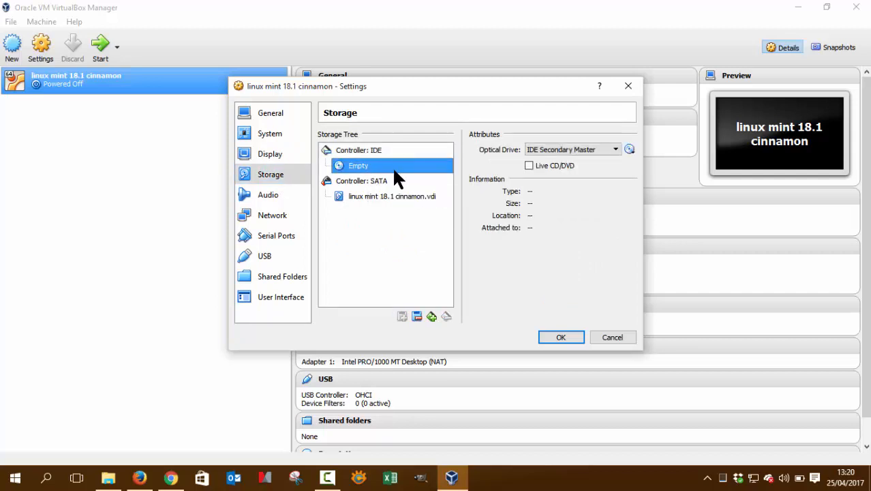
{"action": "left_click", "coordinate": [630, 149]}
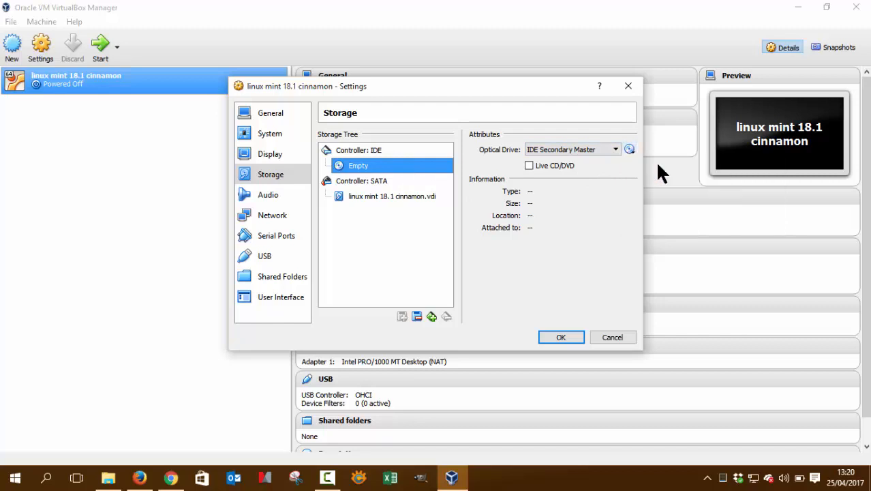
{"action": "left_click", "coordinate": [630, 148]}
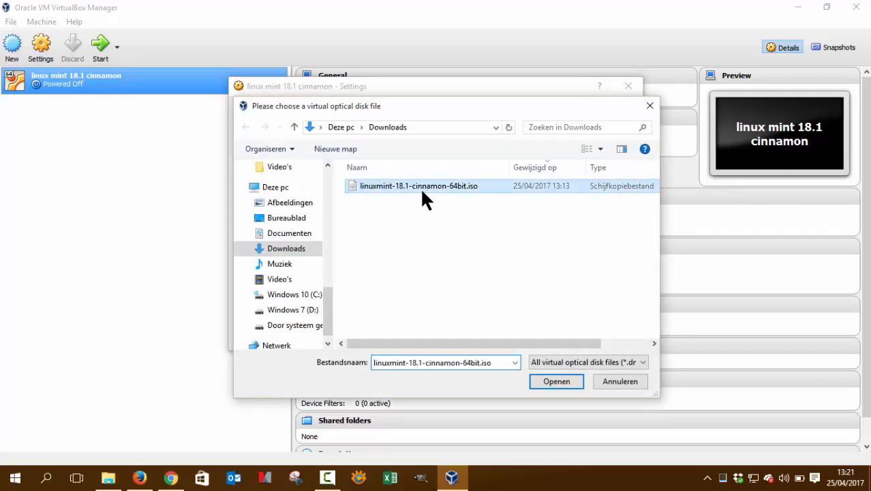
{"action": "mouse_move", "coordinate": [477, 202]}
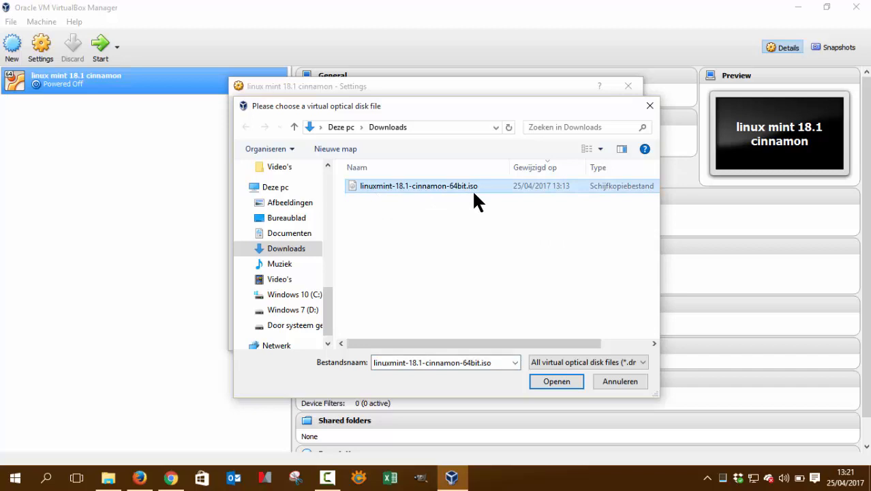
{"action": "left_click", "coordinate": [557, 382]}
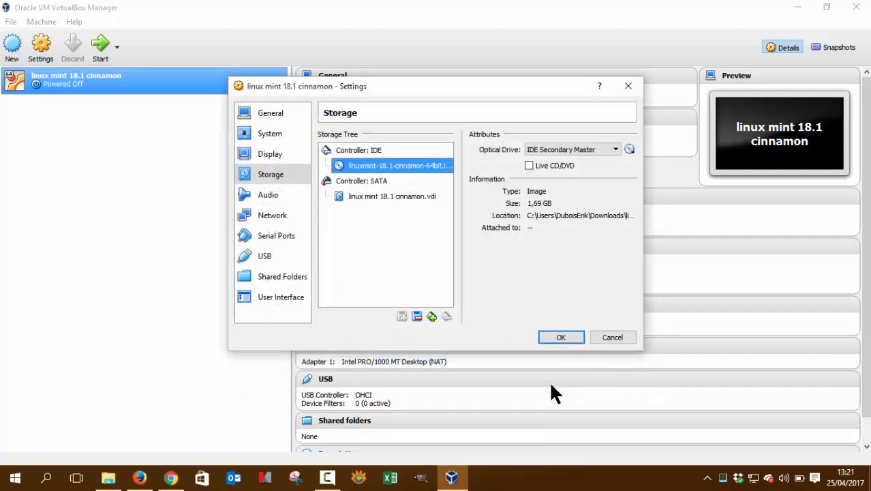
{"action": "left_click", "coordinate": [562, 336]}
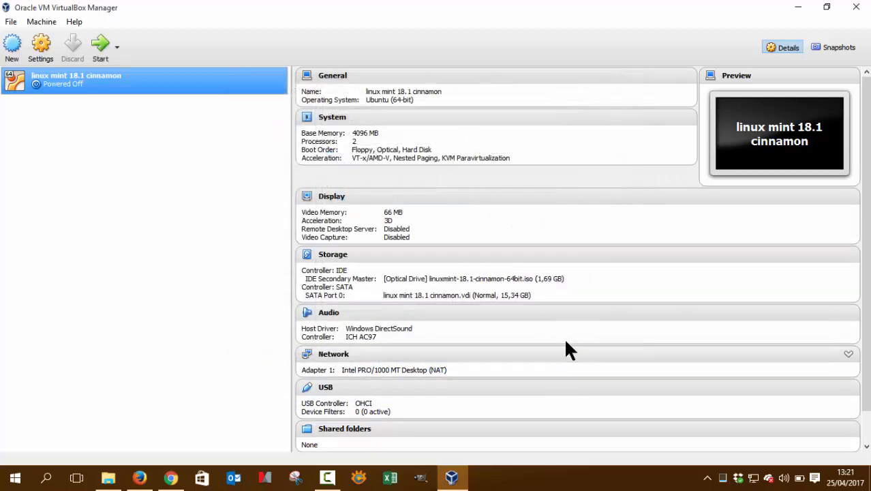
{"action": "mouse_move", "coordinate": [180, 207]}
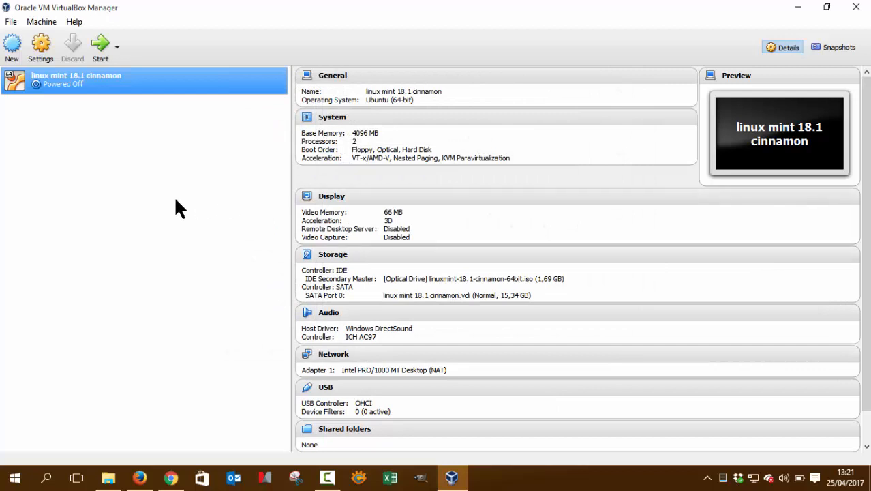
{"action": "mouse_move", "coordinate": [101, 47]}
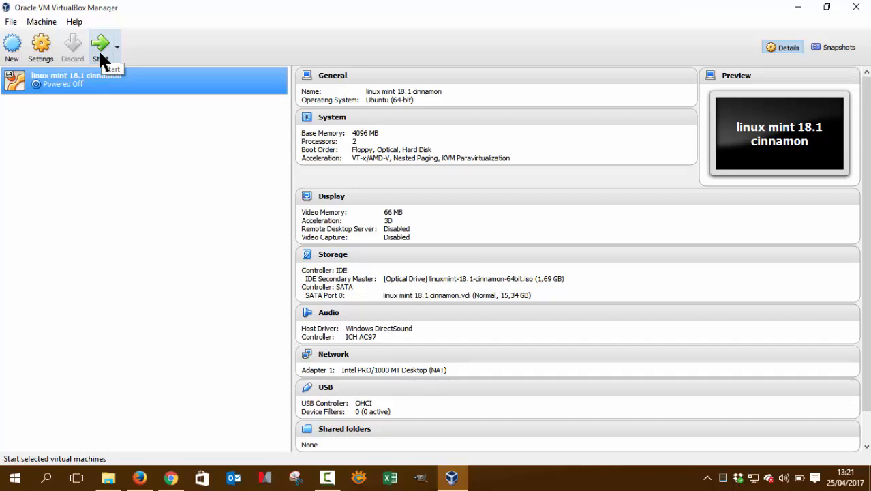
{"action": "mouse_move", "coordinate": [815, 39]}
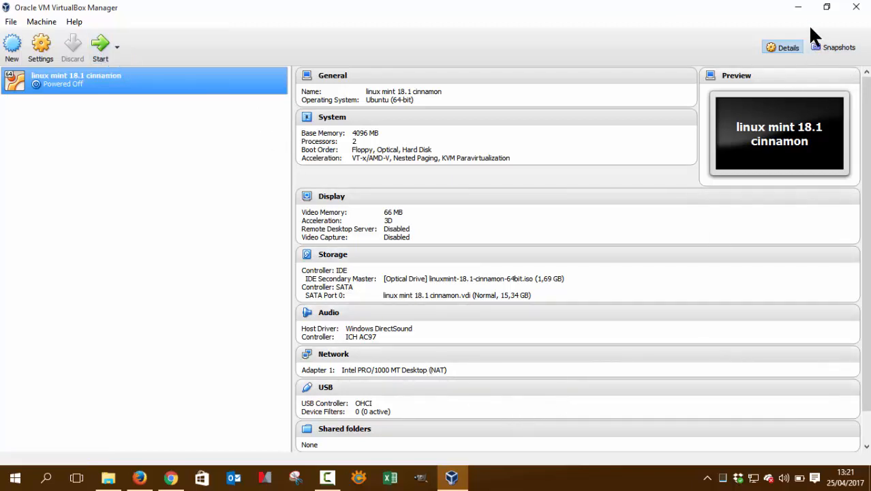